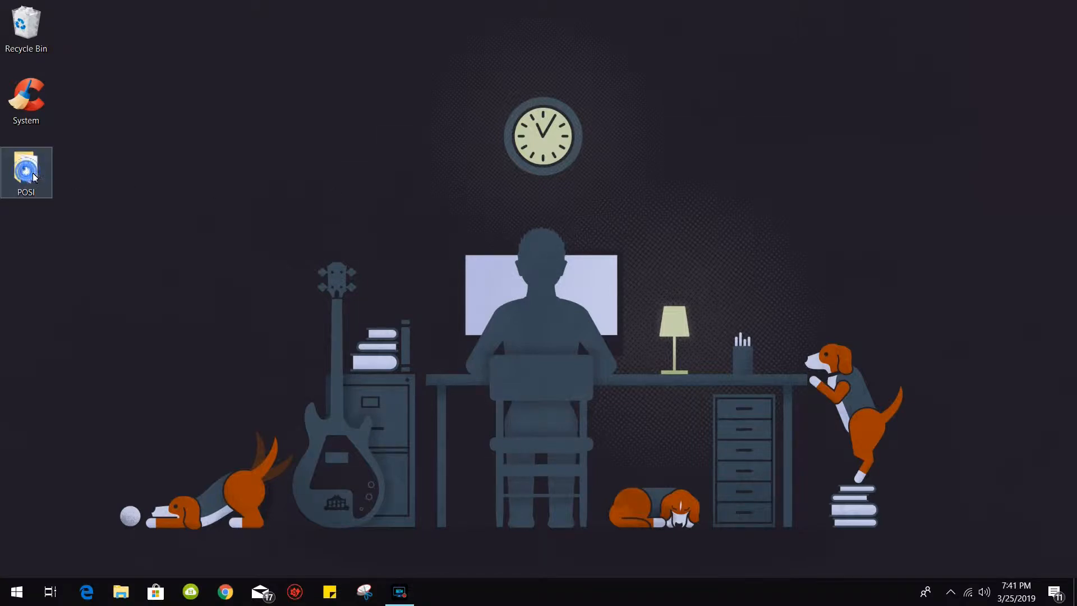
- Open the desktop POSI folder, review BATestSetup and License.EXE, and run License.EXE
double_click(26, 168)
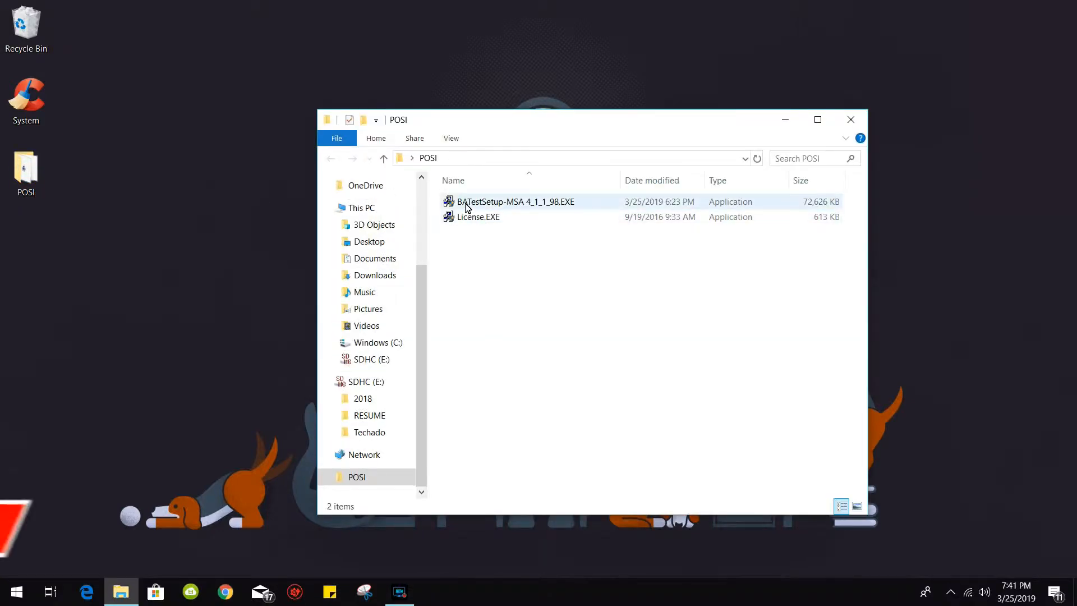
left_click(479, 216)
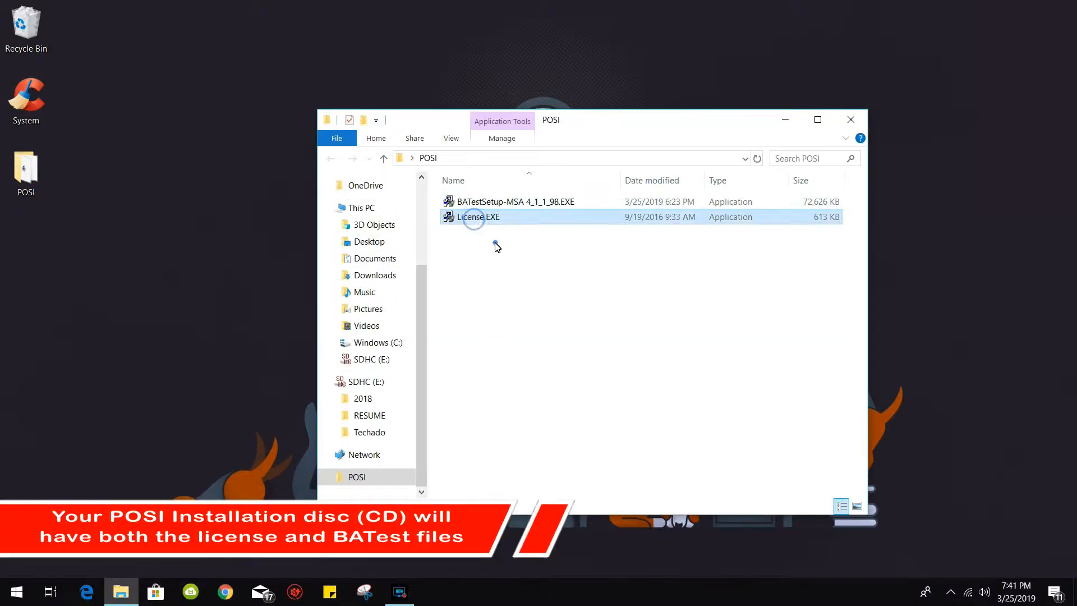
left_click(523, 300)
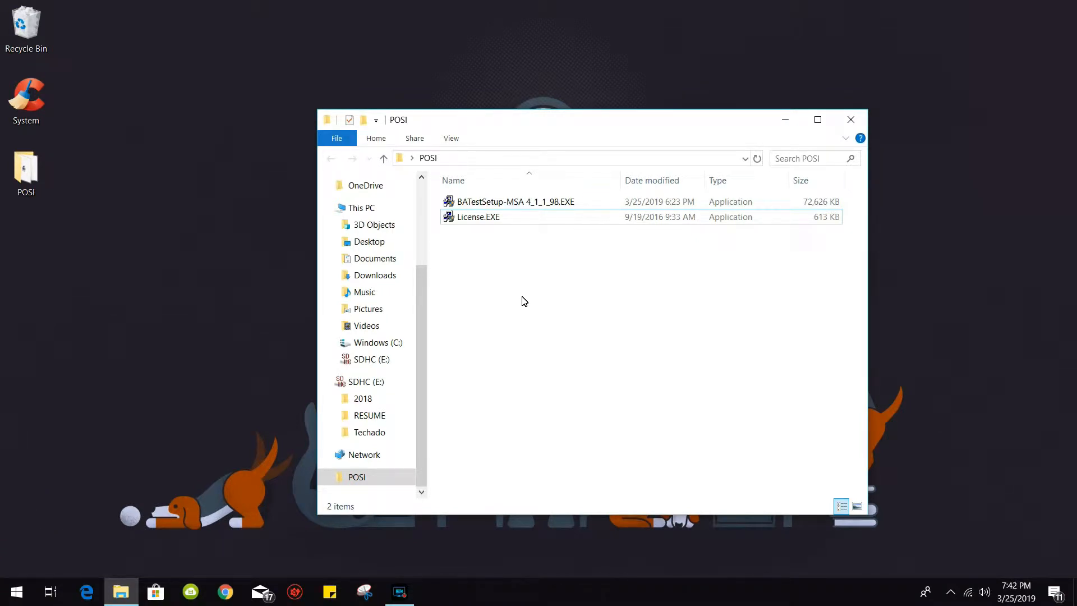
left_click(478, 217)
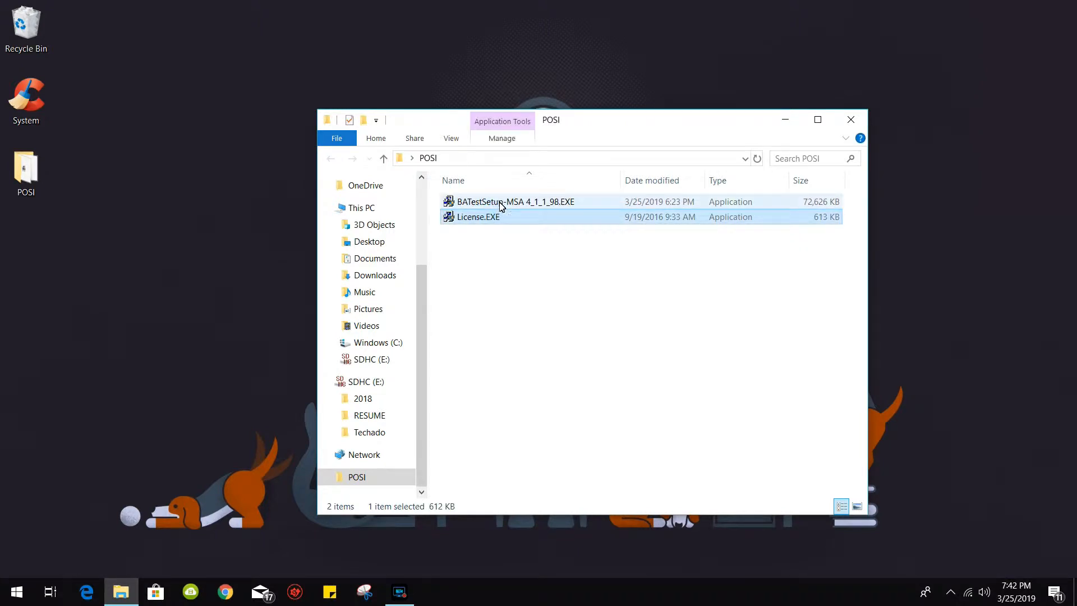
left_click(515, 202)
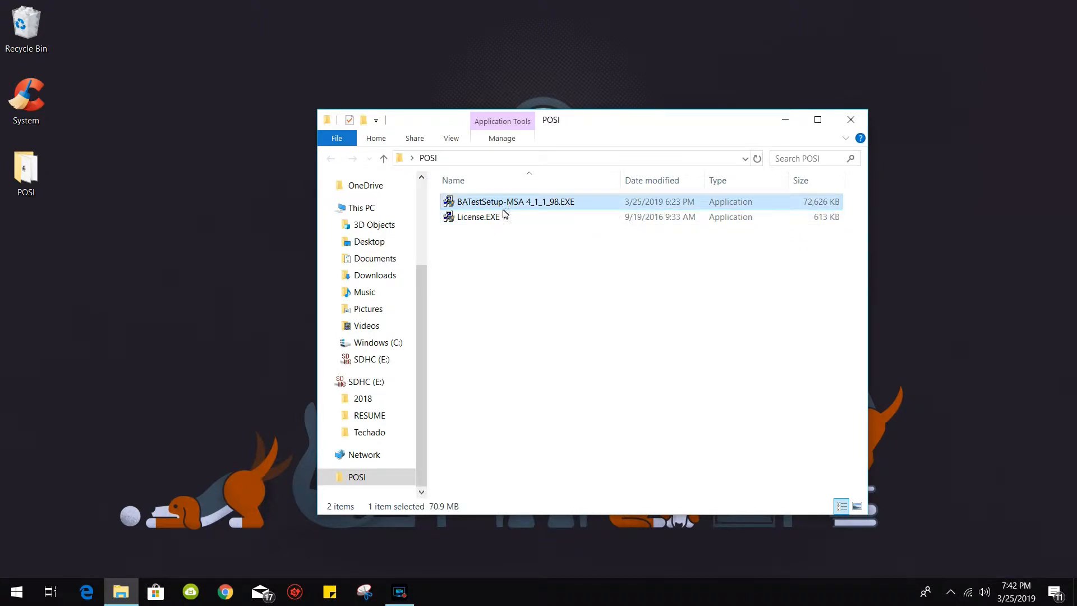
left_click(509, 241)
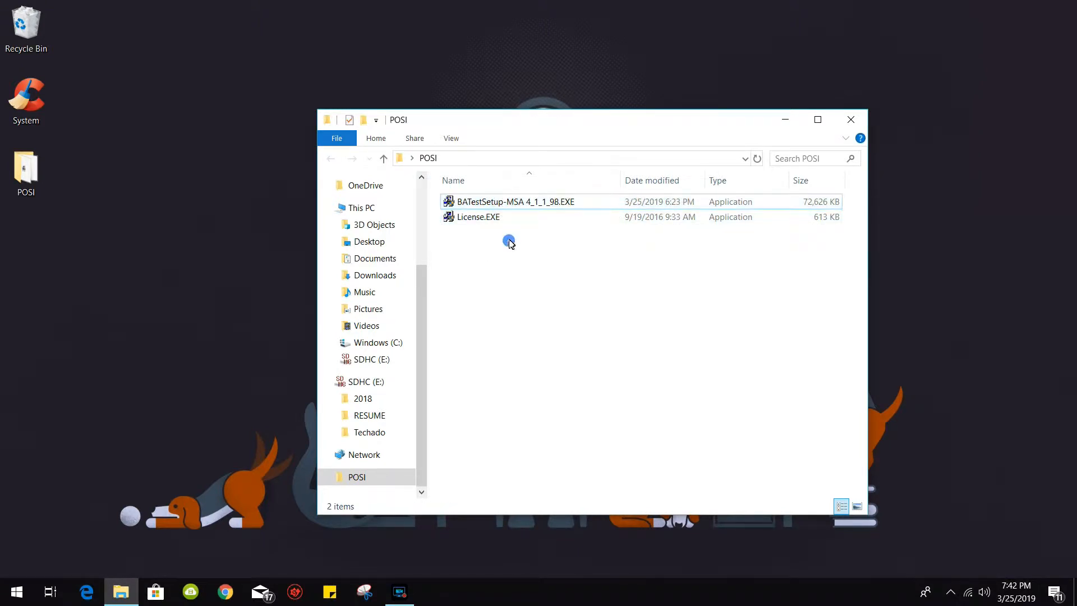
mouse_move(477, 217)
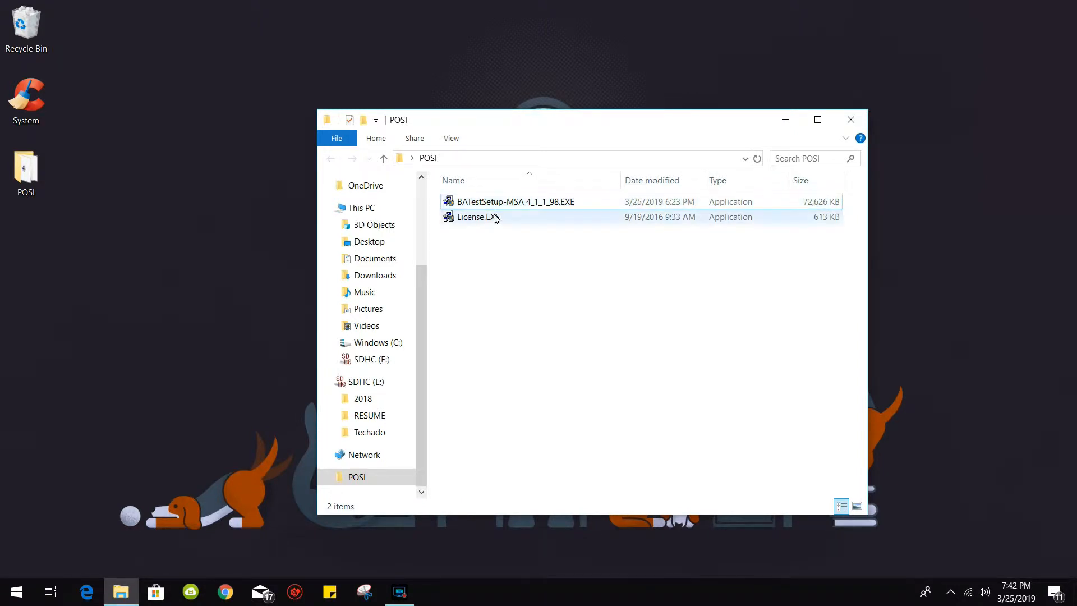
mouse_move(475, 216)
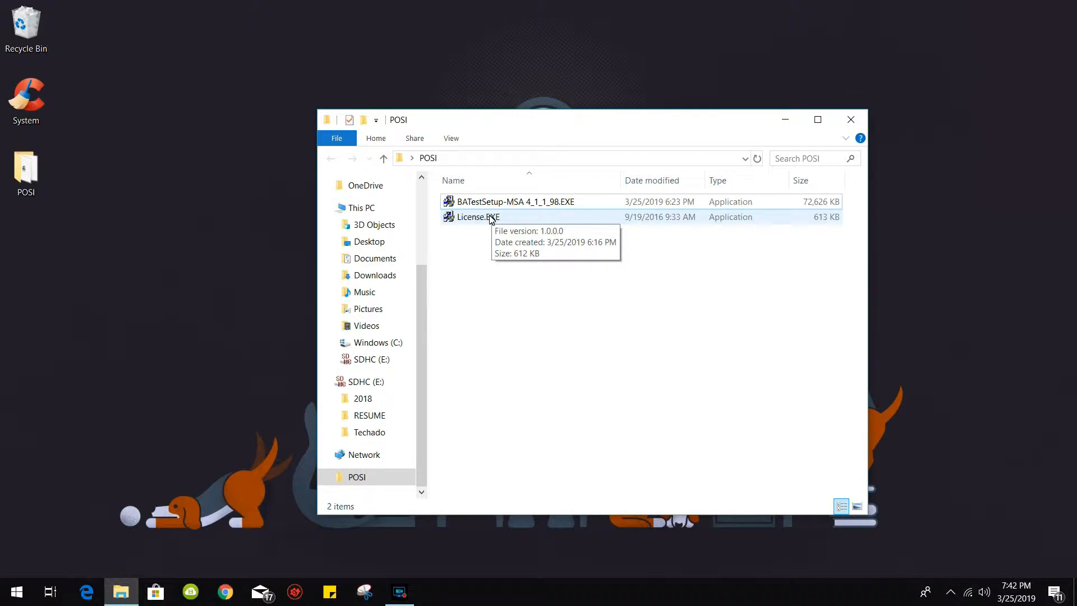
double_click(477, 217)
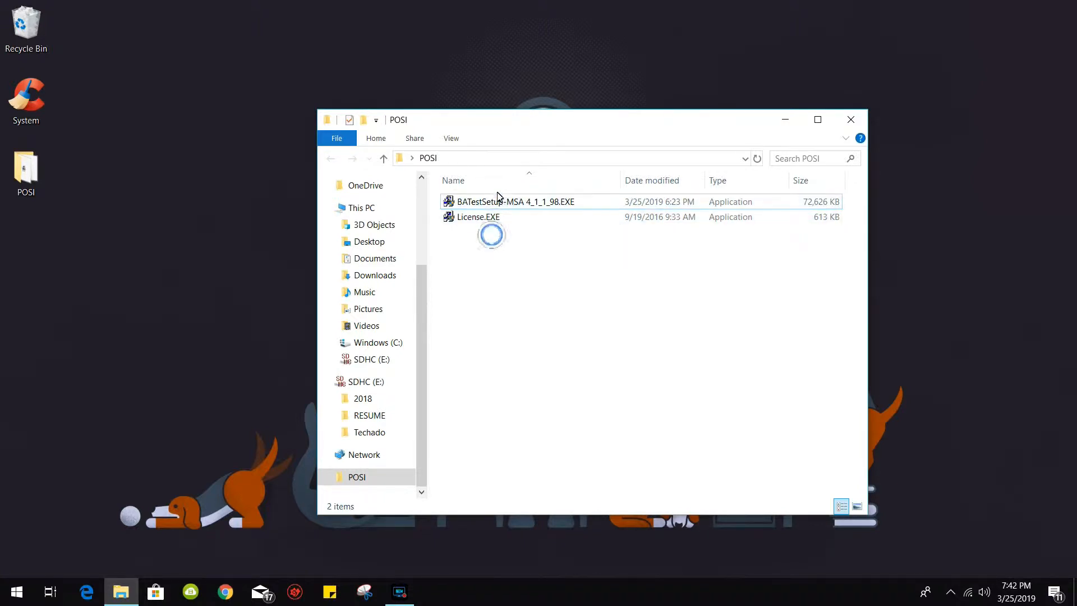
- Run BATestSetup, accept the license and EULA, and keep the BA Test component and English
double_click(513, 202)
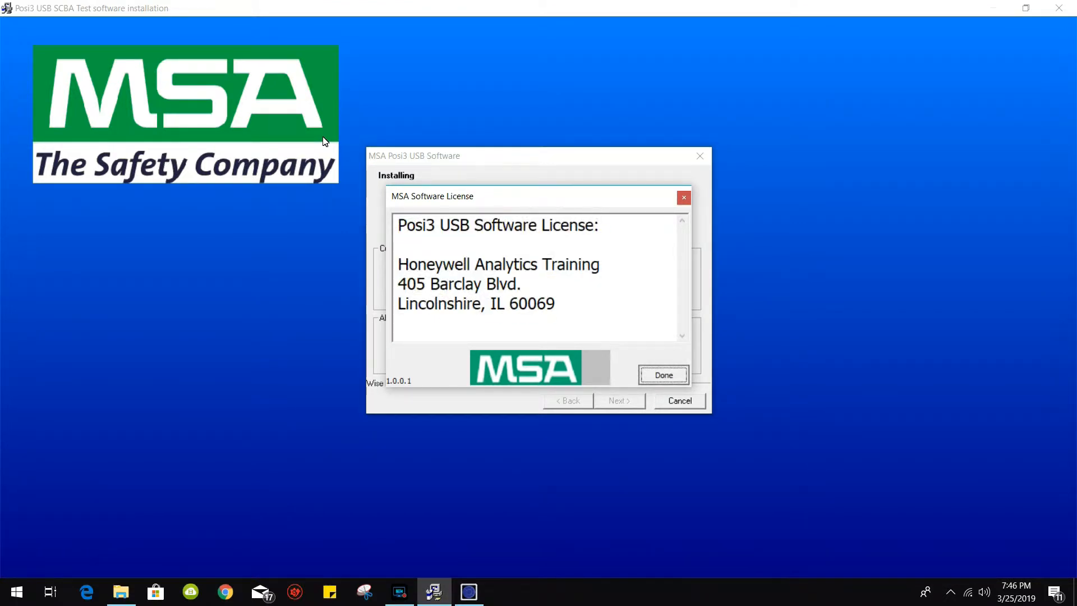
left_click(661, 375)
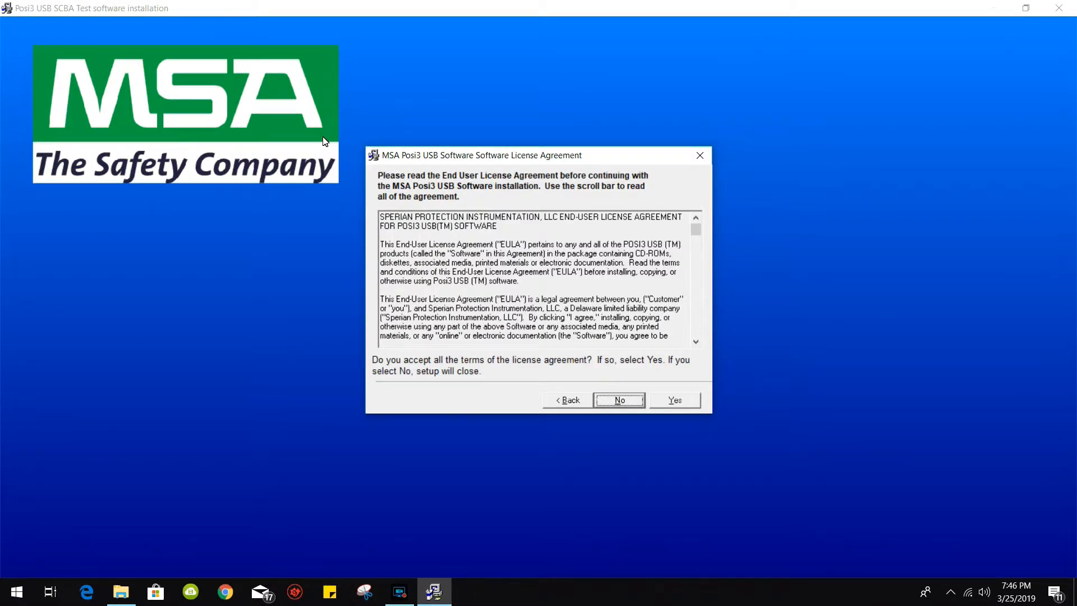
left_click(673, 399)
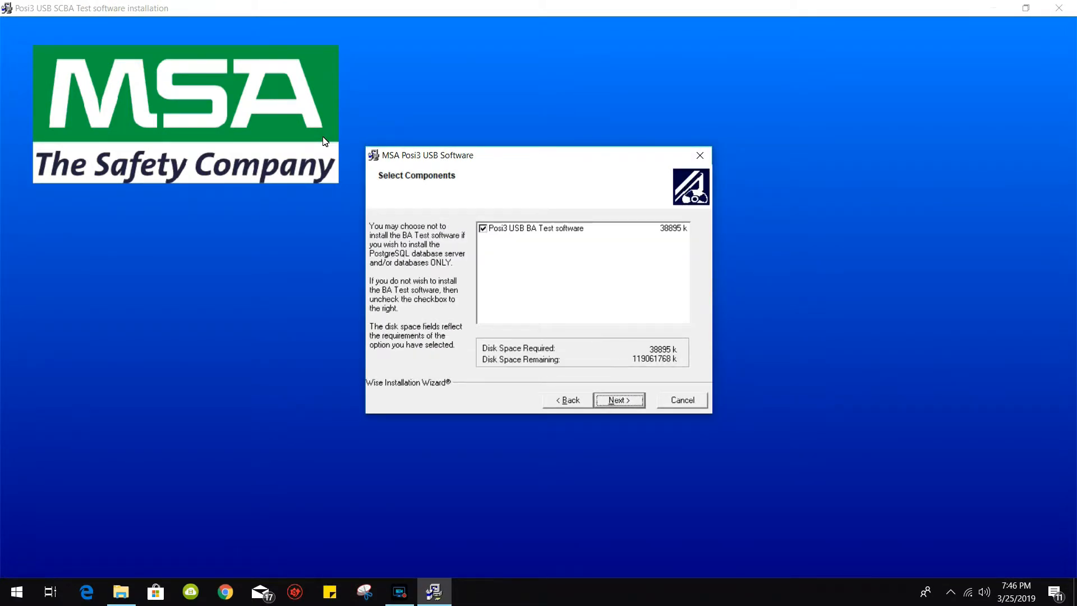
left_click(617, 399)
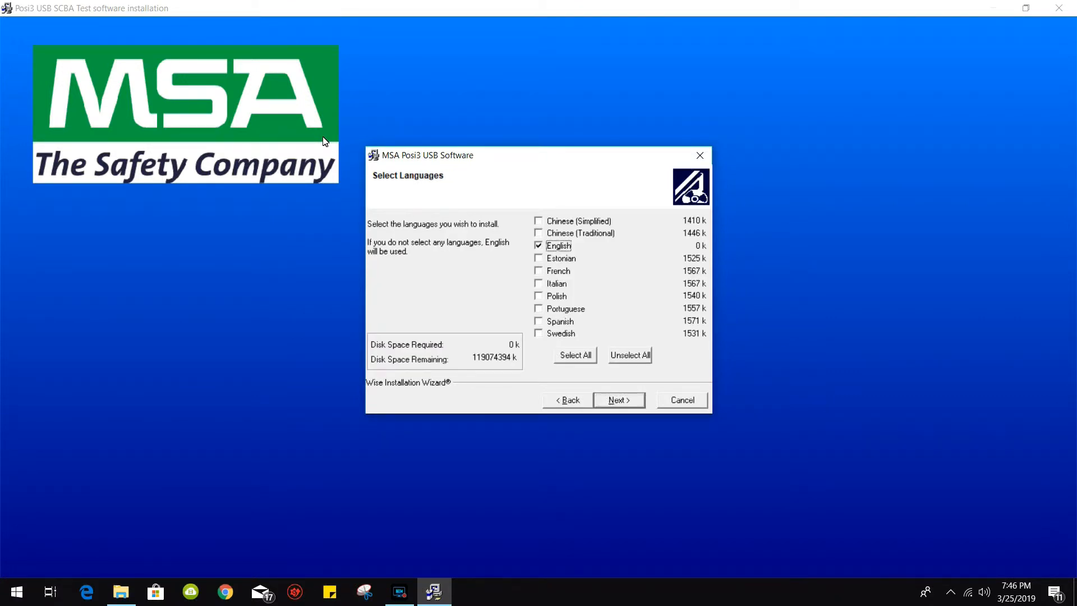
left_click(617, 400)
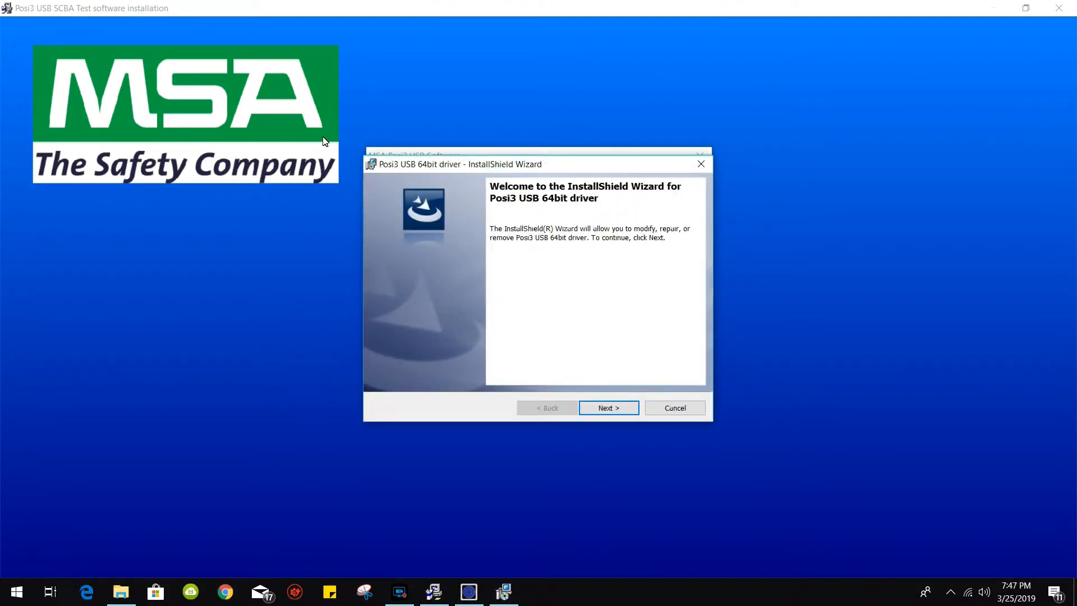
- Install the Posi3 USB 64-bit driver using Modify and the default custom setup features
left_click(606, 407)
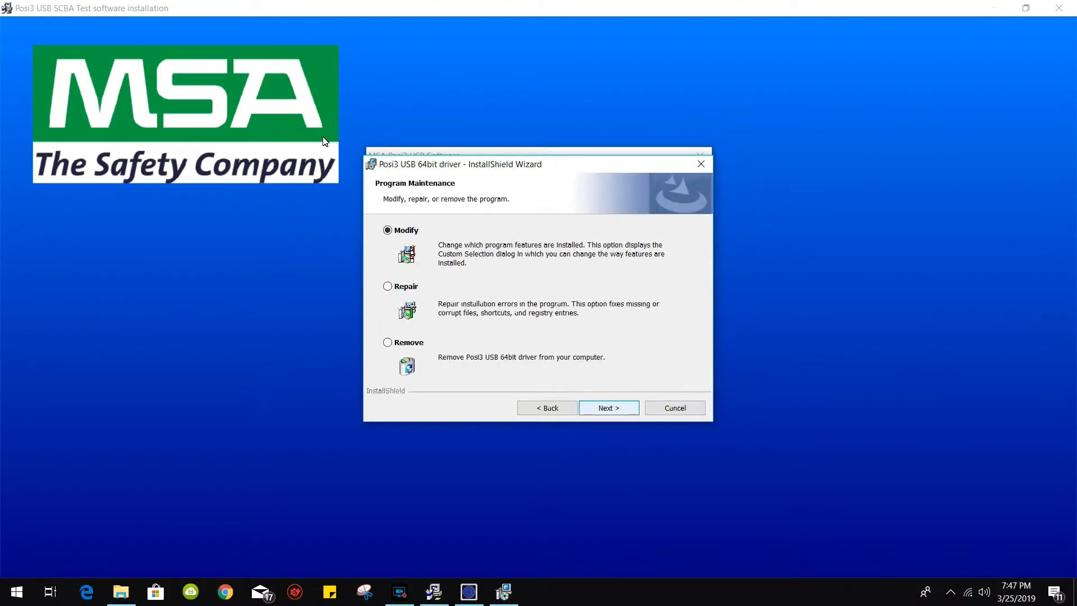
left_click(606, 407)
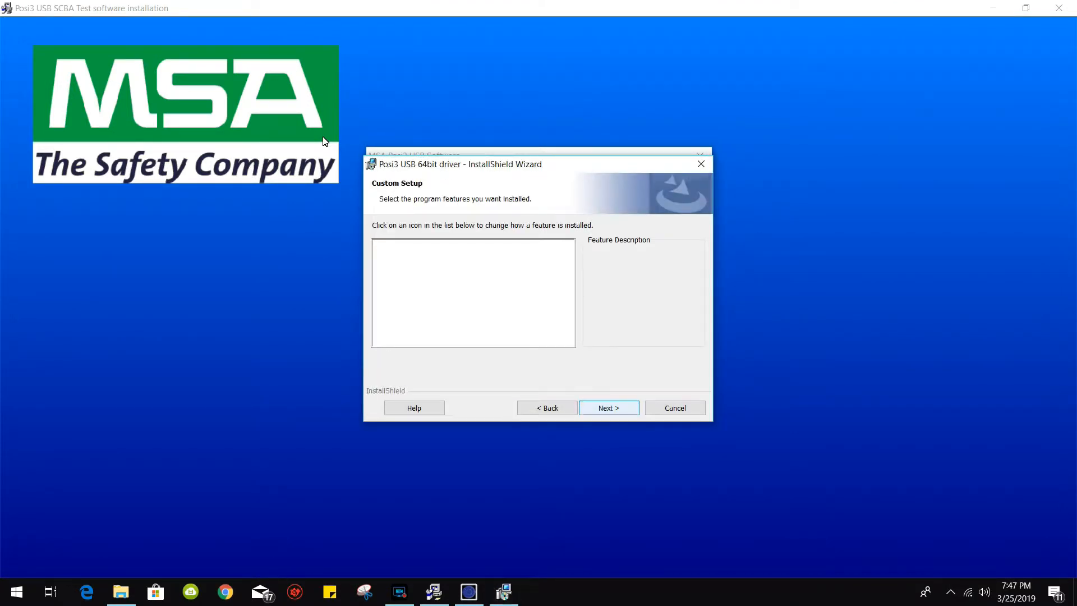
left_click(607, 407)
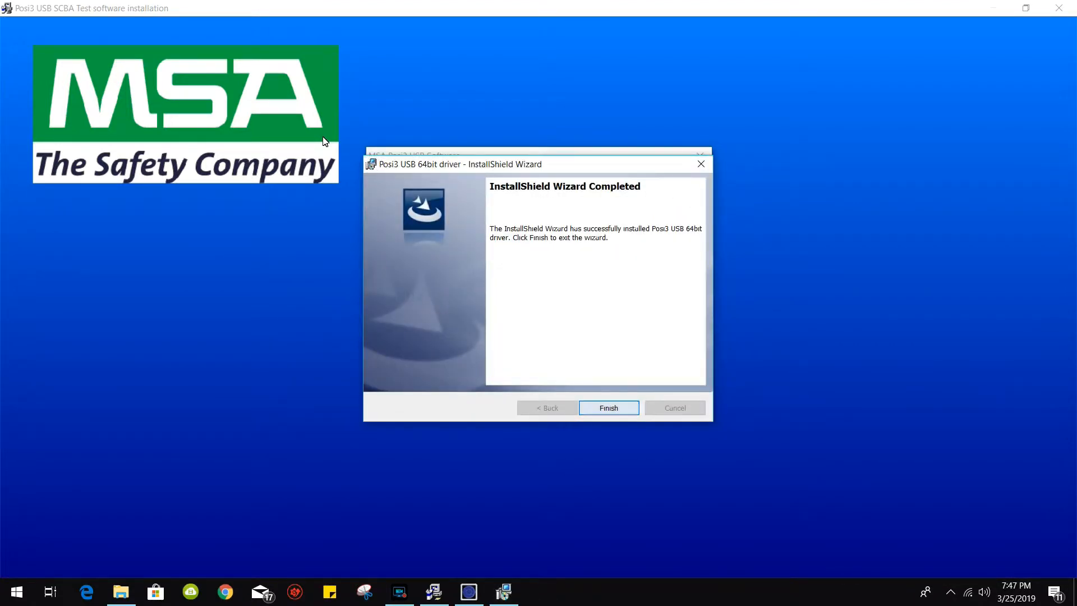
left_click(607, 407)
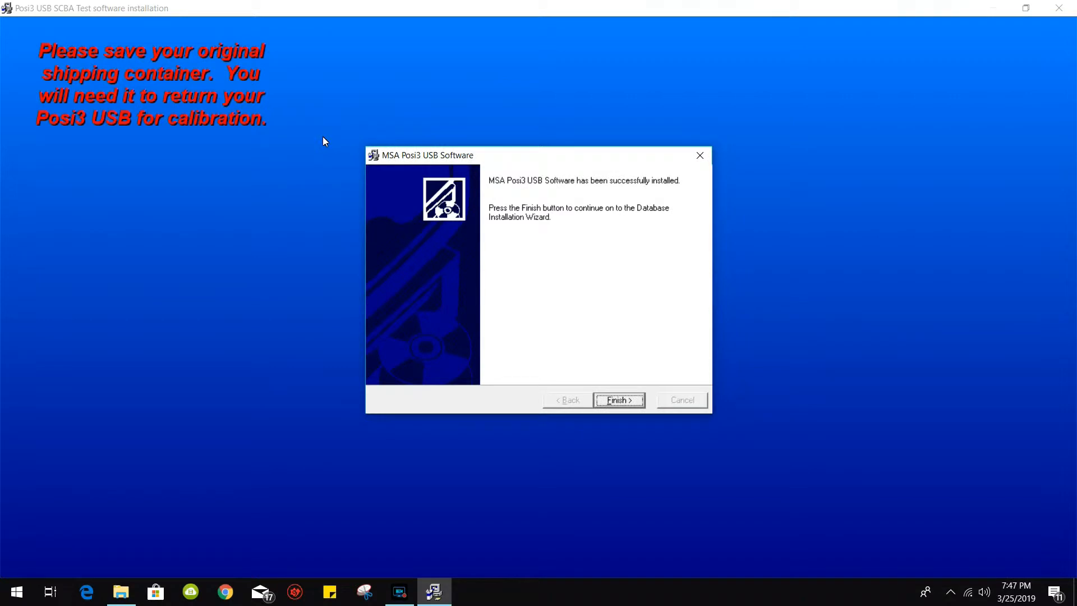
- Start the Database Setup wizard and choose 'Install a new PostGre server'
left_click(615, 400)
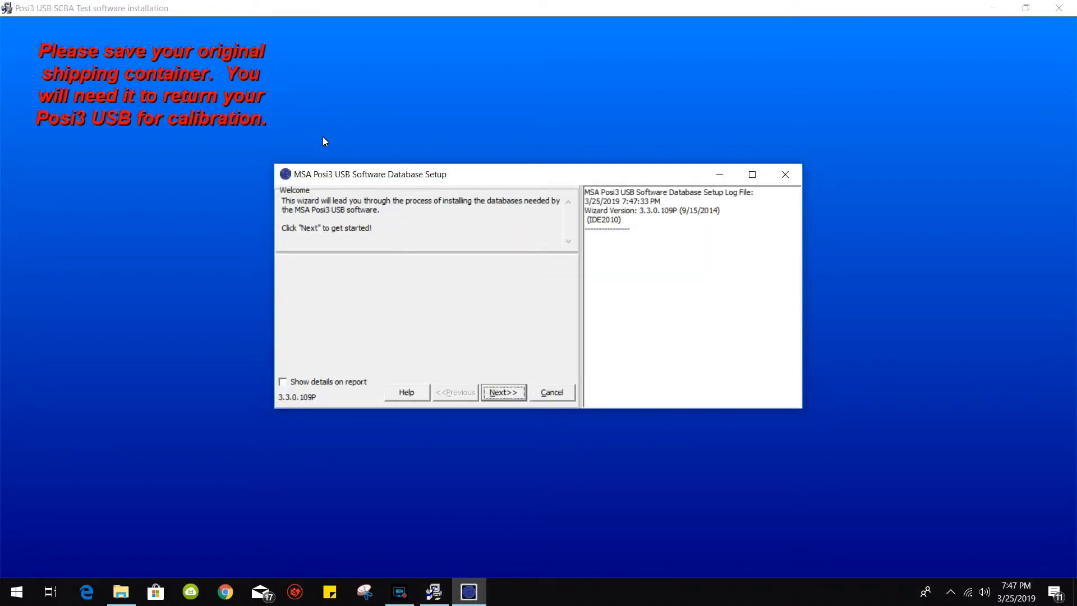
left_click(502, 392)
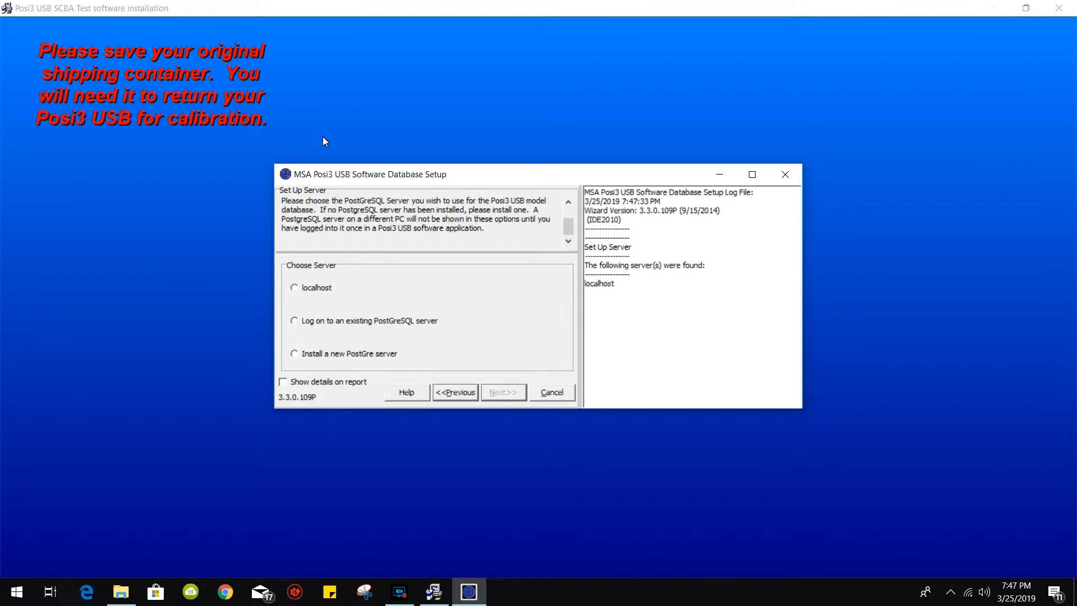
left_click(294, 354)
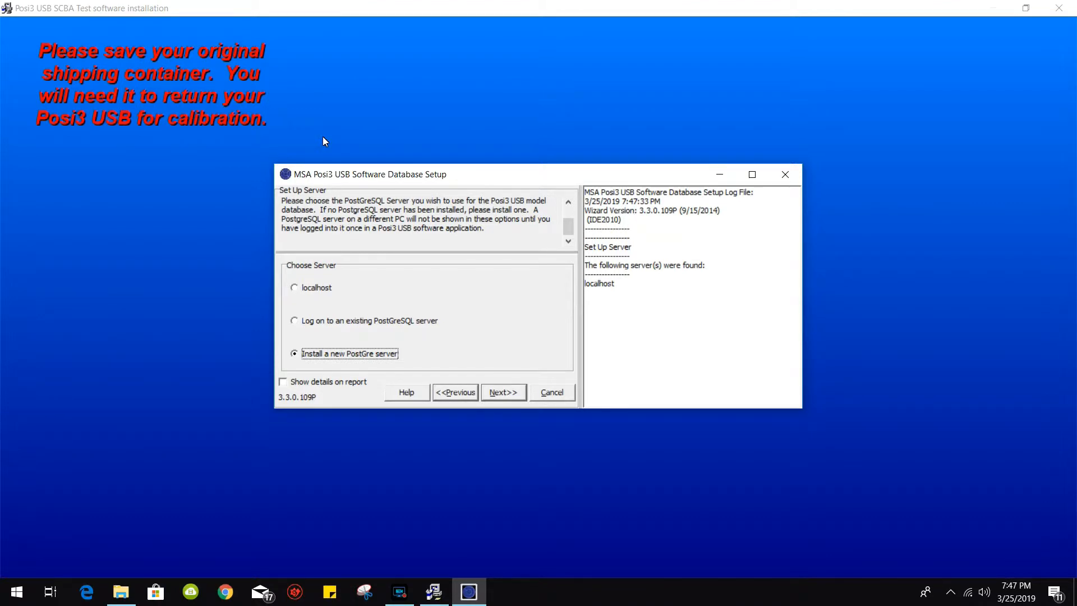
- Install a Basic PostgreSQL server, dismissing the no-firewall notice, with service account bio1
left_click(502, 392)
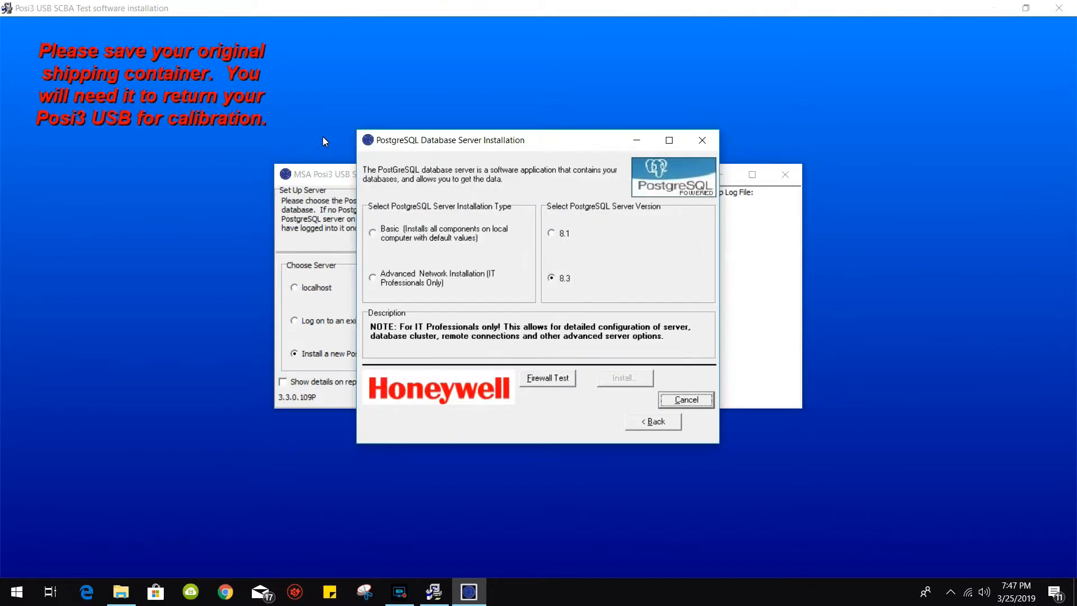
left_click(372, 232)
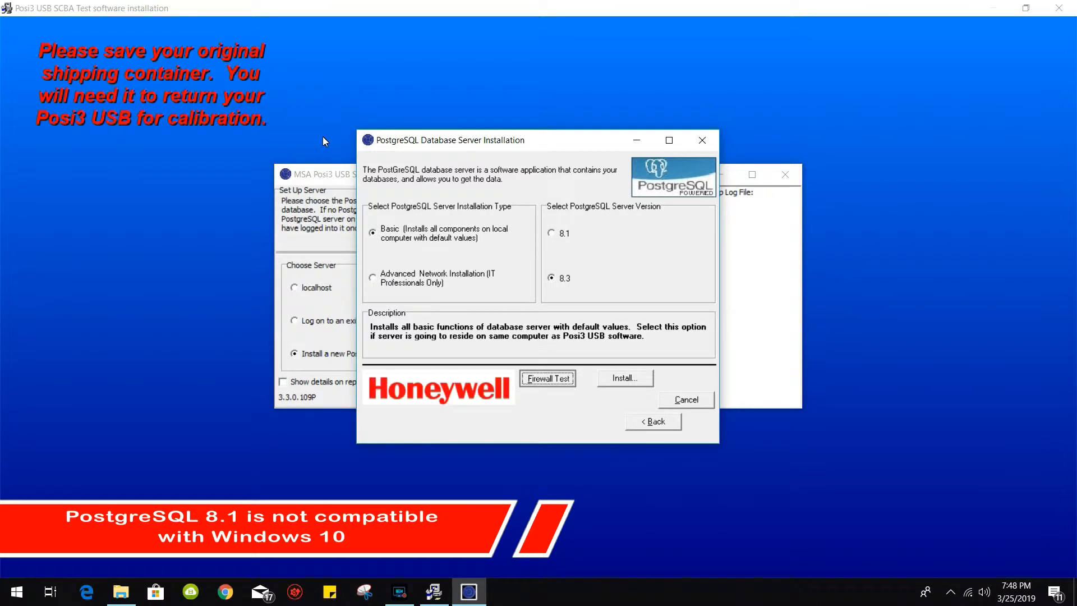
left_click(547, 377)
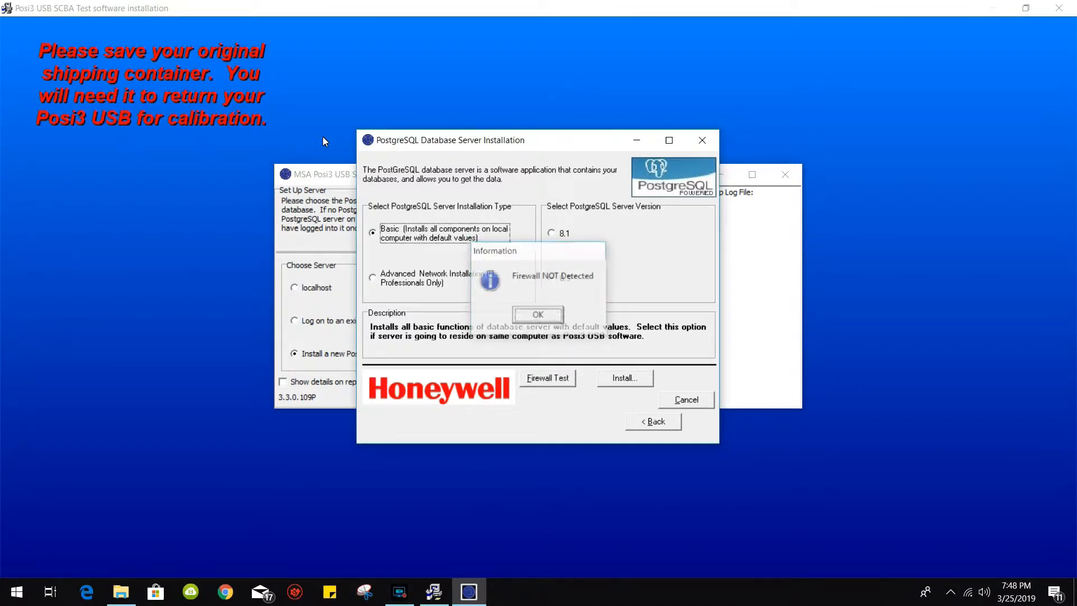
left_click(538, 314)
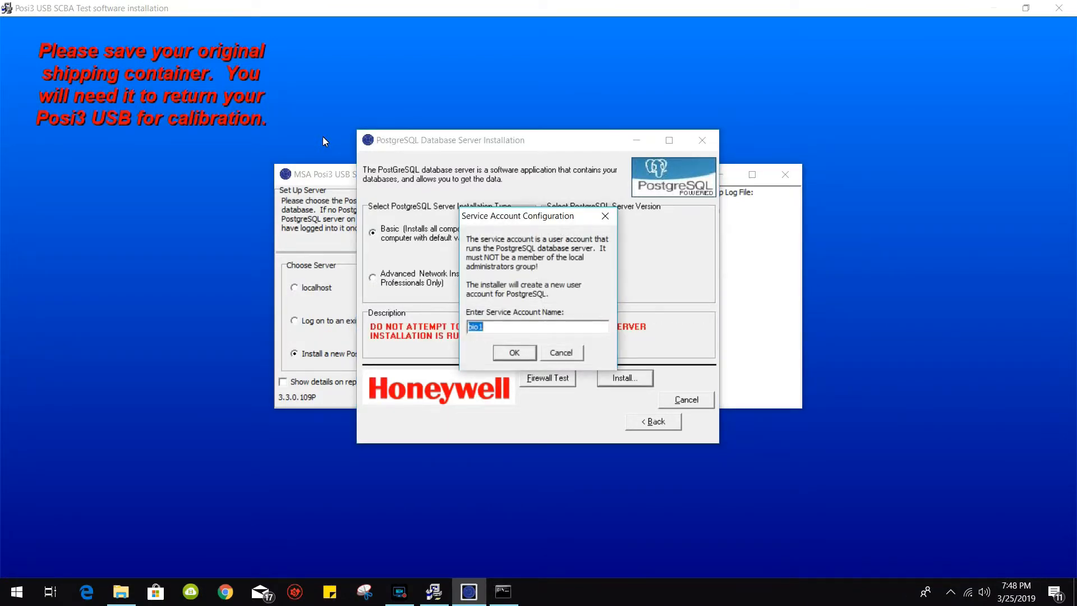
left_click(535, 325)
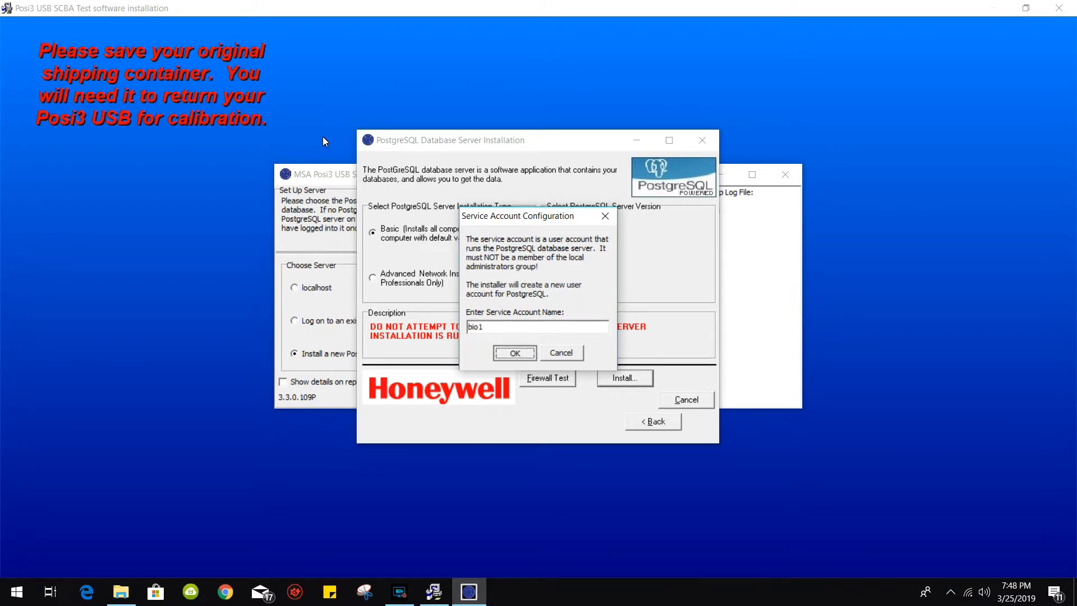
left_click(515, 352)
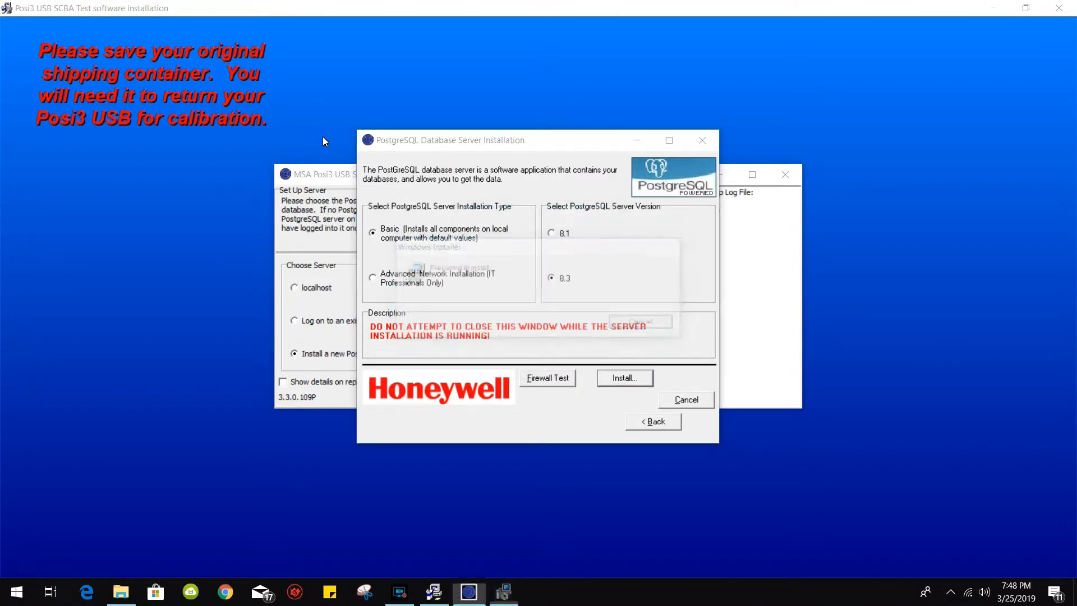
left_click(623, 377)
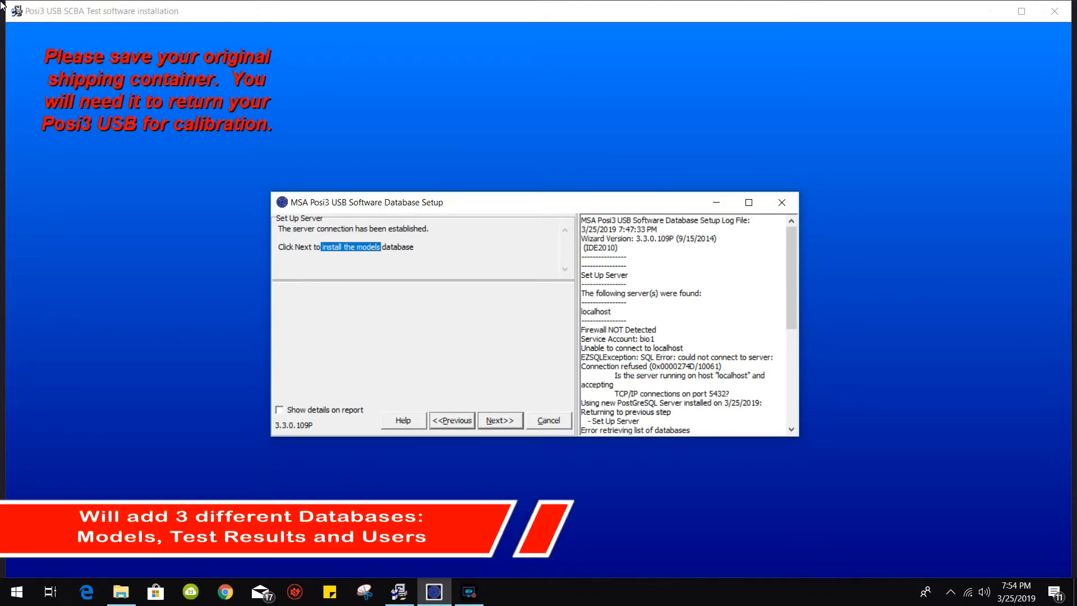
- Install the Models database on localhost and advance to the Test Results database step
left_click(499, 420)
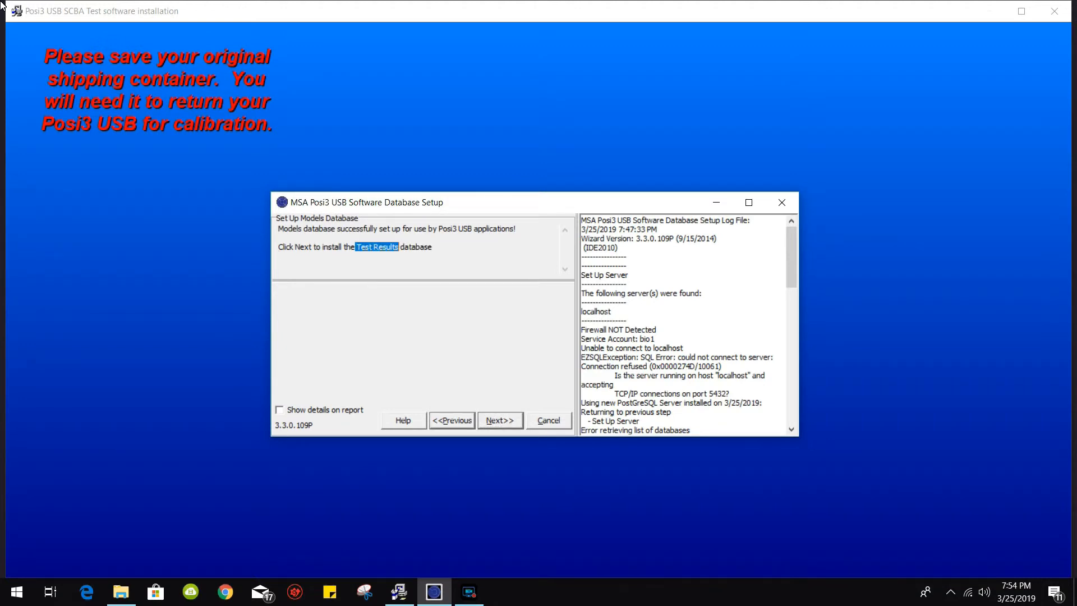
left_click(499, 420)
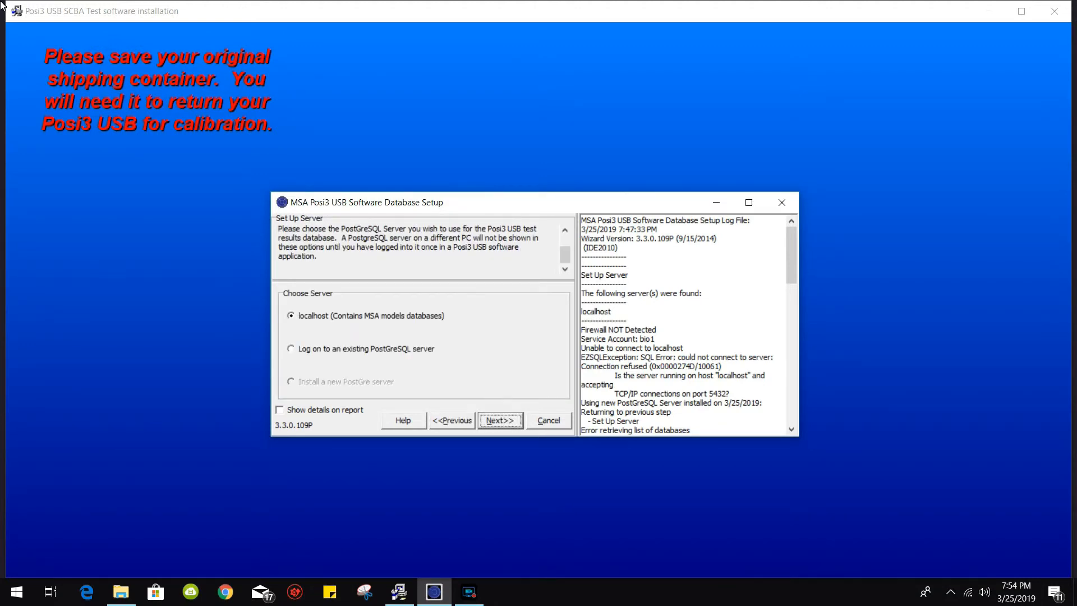
- Keep localhost as the server and name the test results database MSAtest
left_click(499, 419)
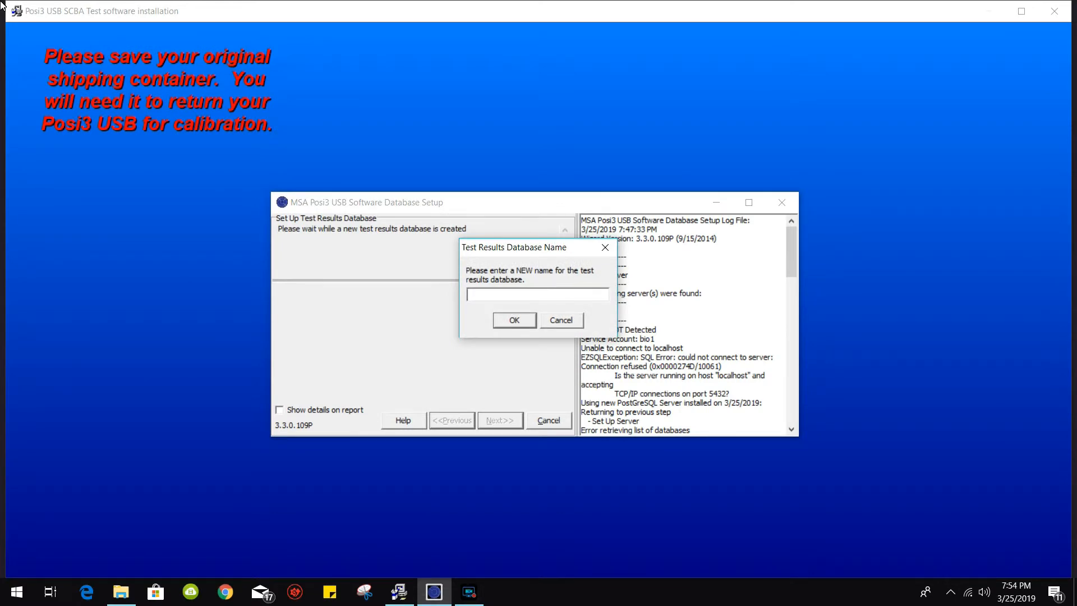
type("MSA")
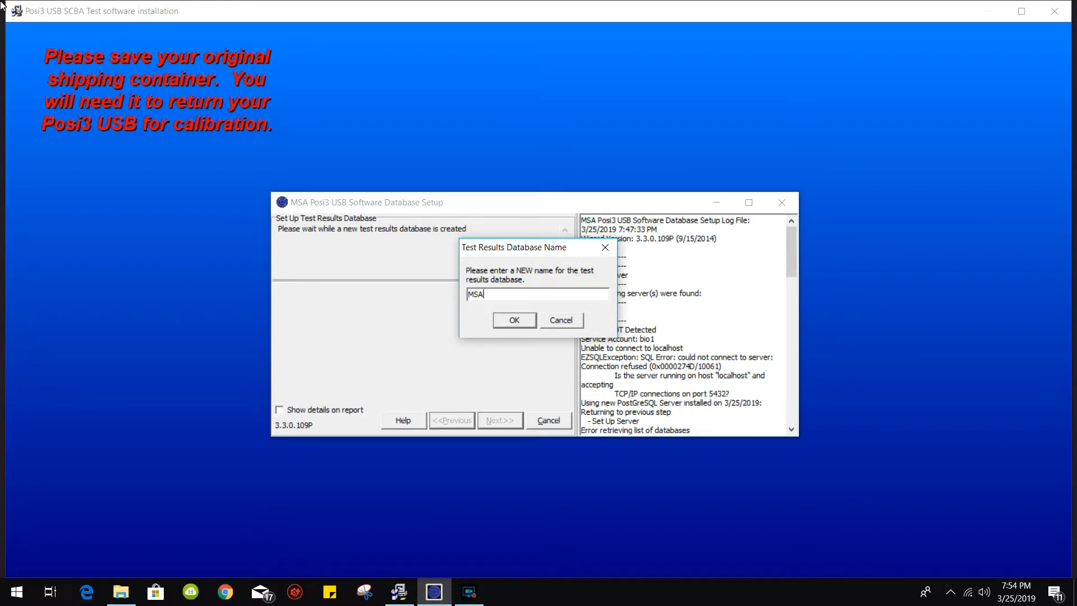
type("test")
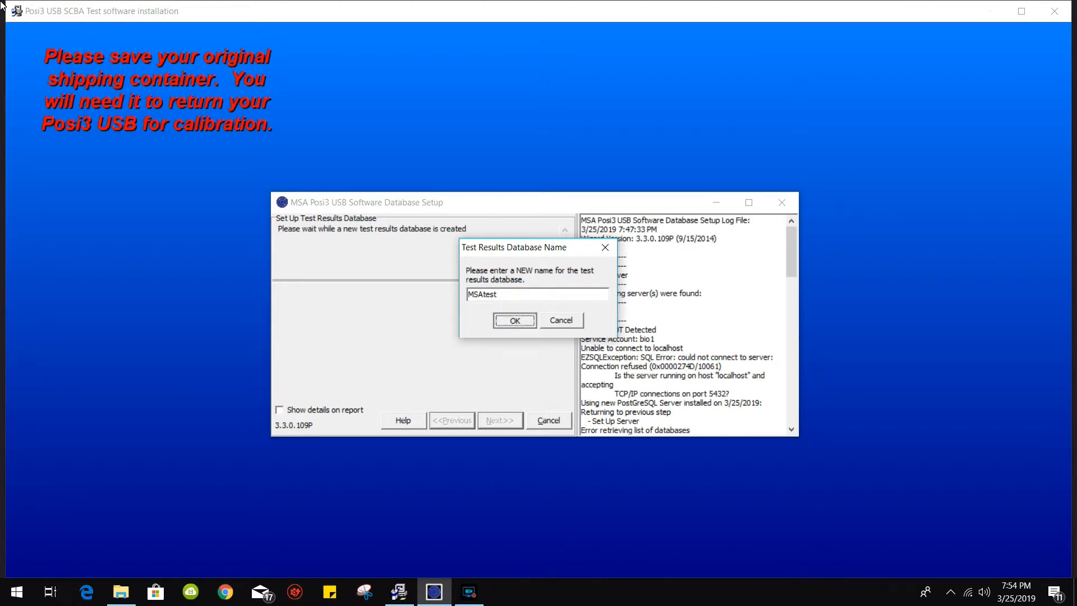
left_click(513, 320)
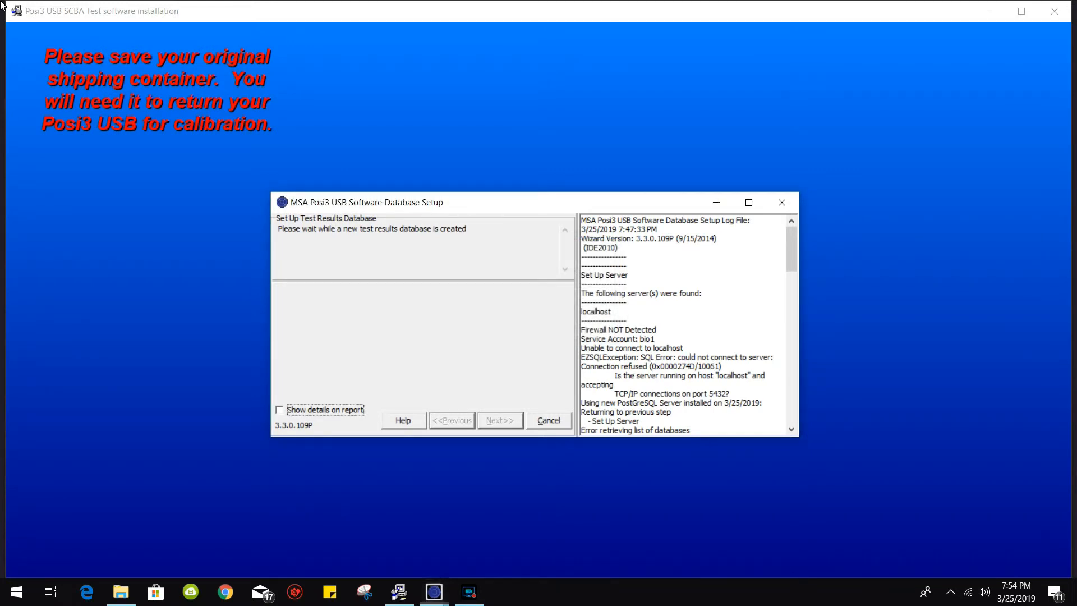
- Finish the database wizard and acknowledge the saved installation log location
left_click(402, 419)
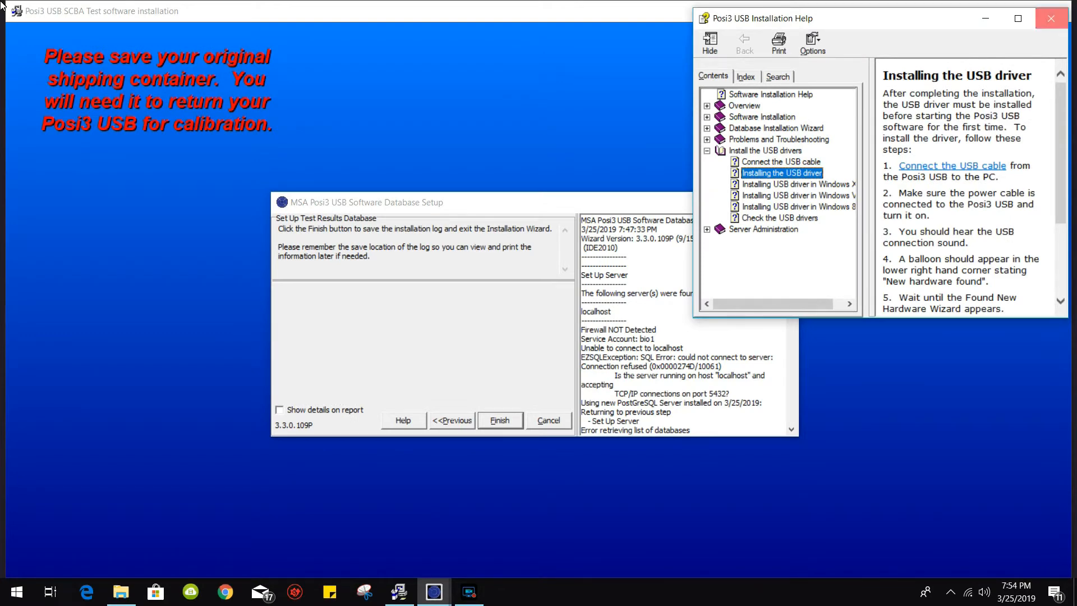
left_click(499, 420)
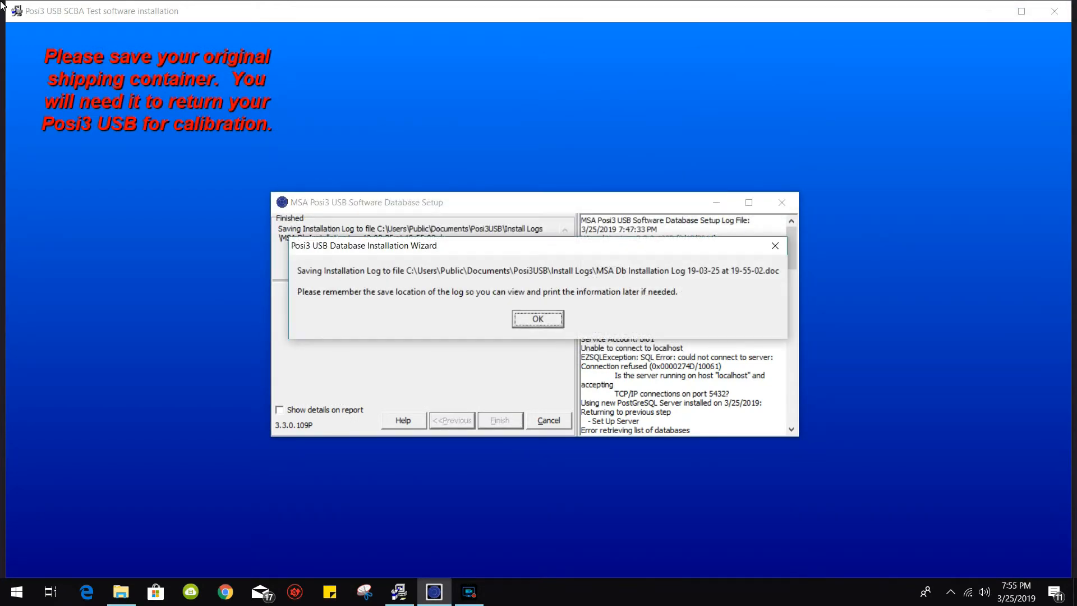
left_click(537, 318)
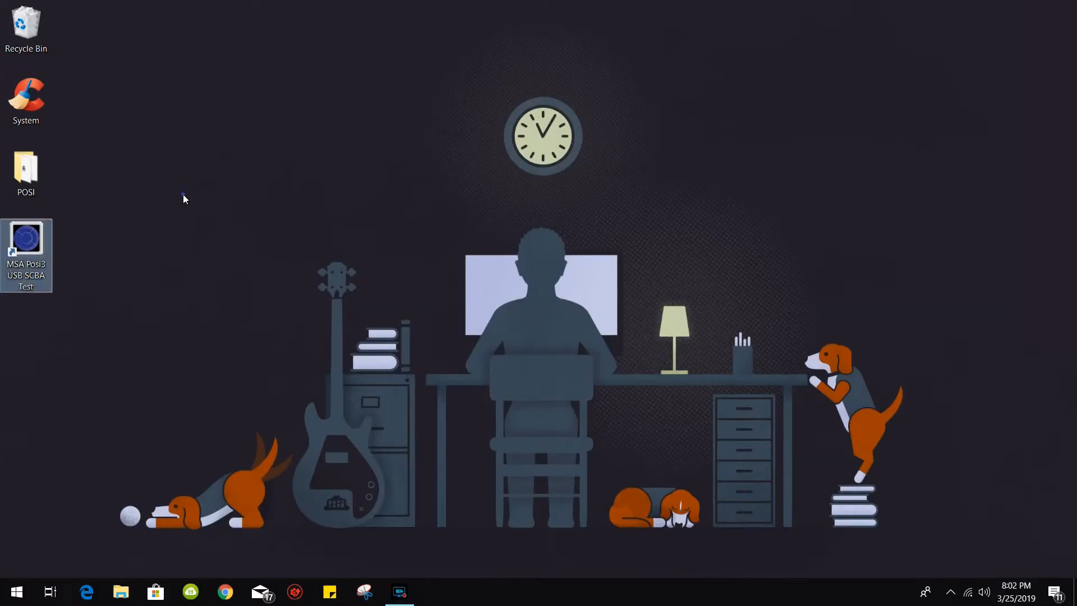
- Launch MSA Posi3 USB SCBA Test and log on with User ID Setup and its password
double_click(27, 247)
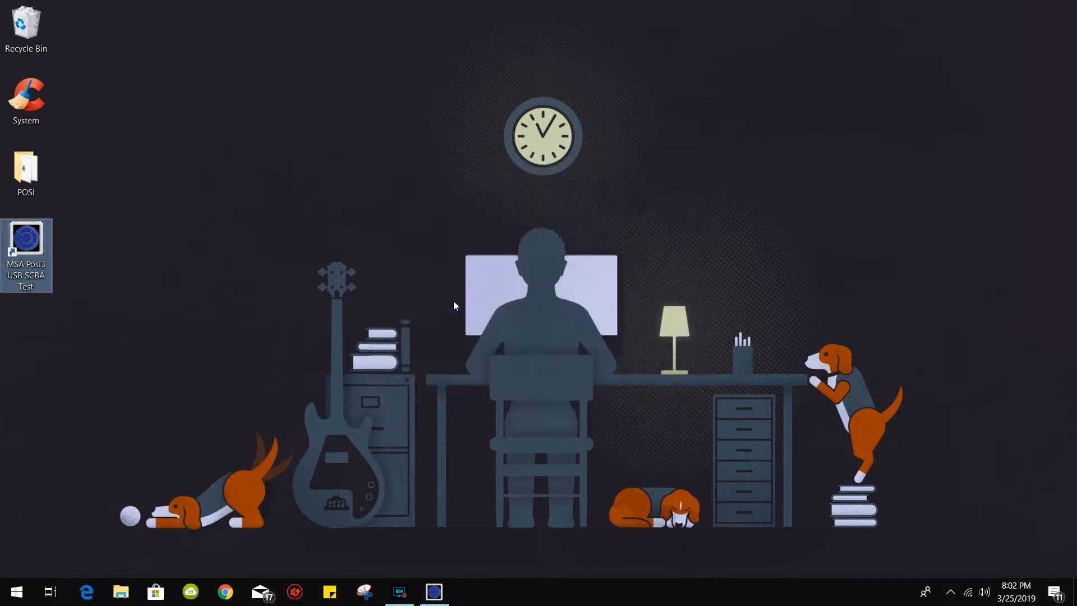
double_click(27, 244)
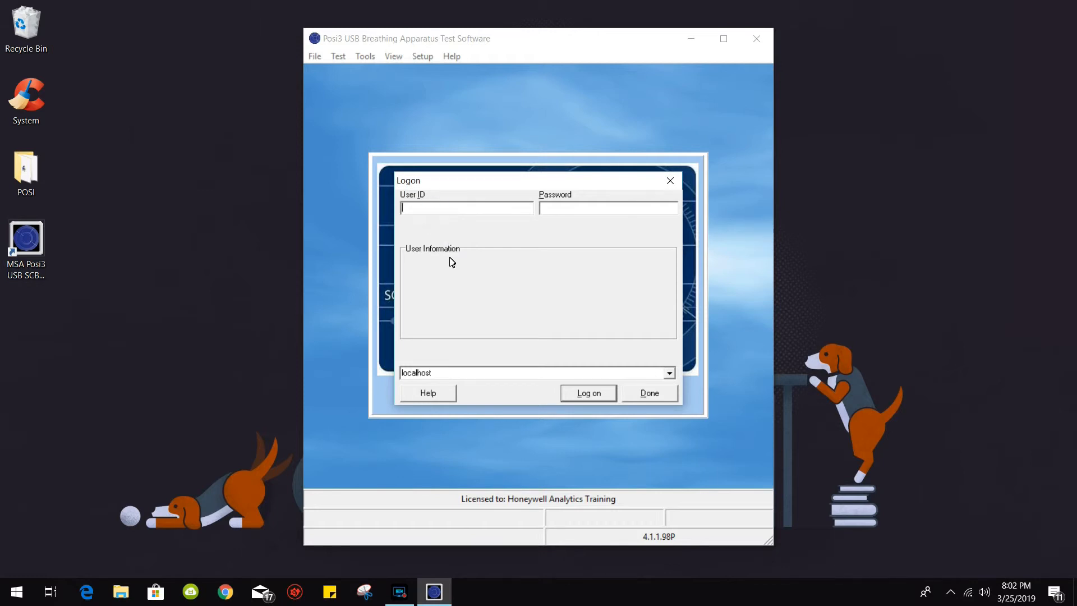
mouse_move(456, 323)
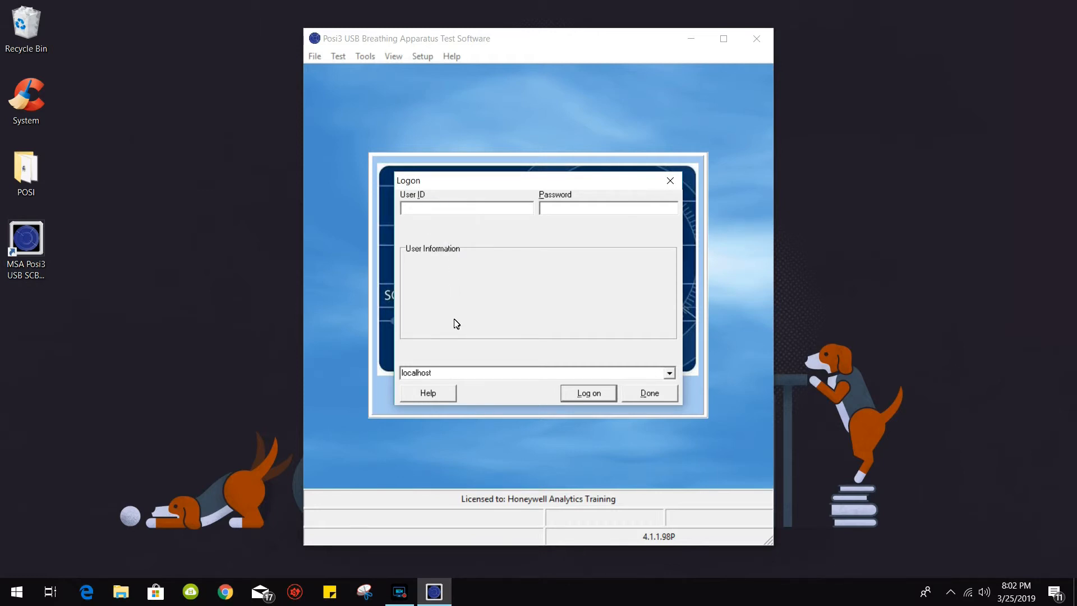
type("Setup")
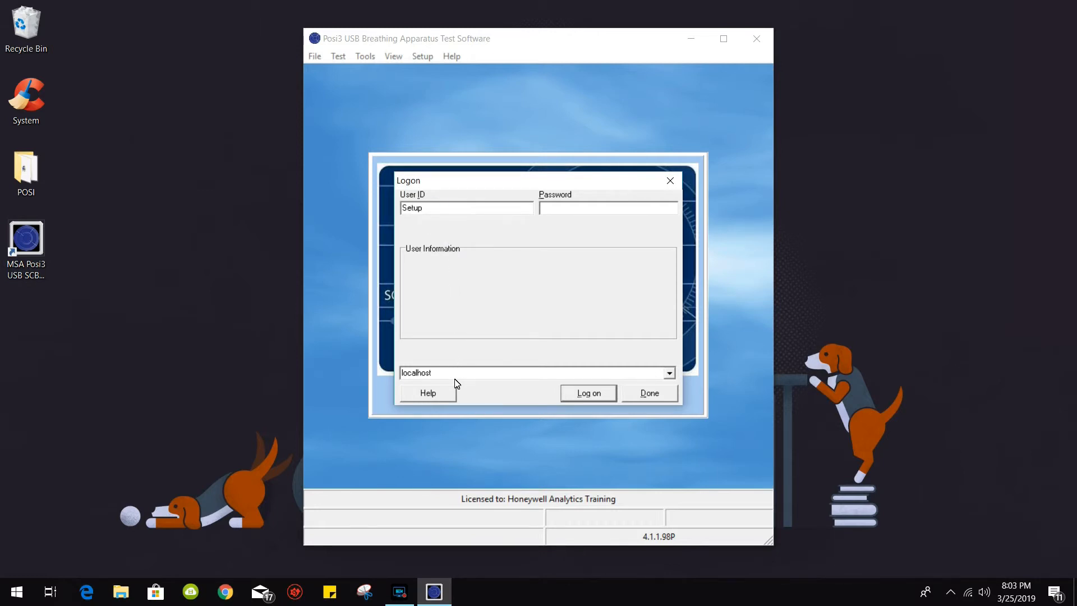
type("1")
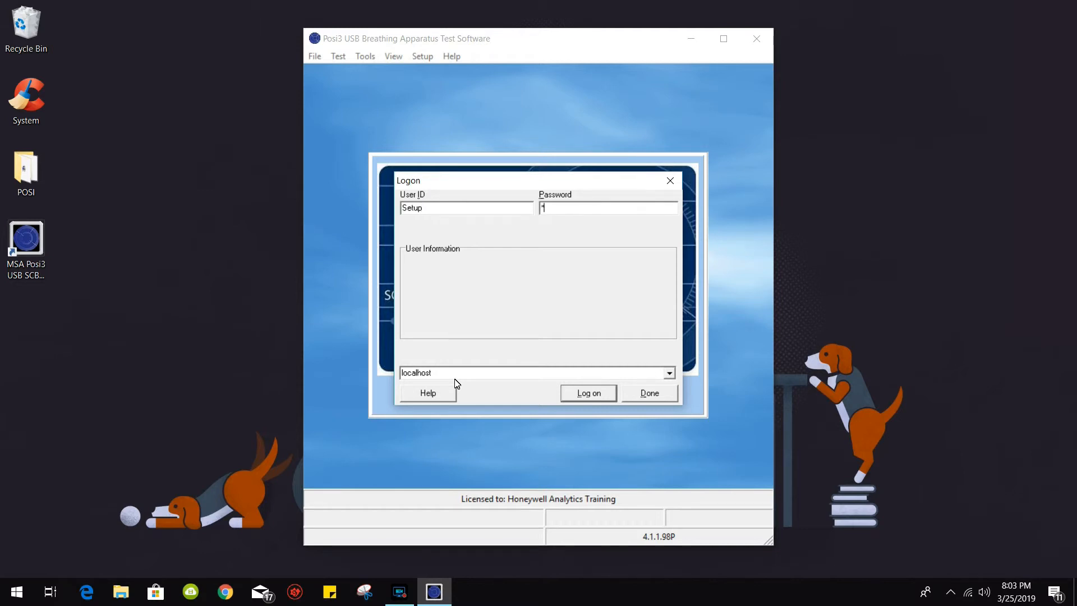
type("****")
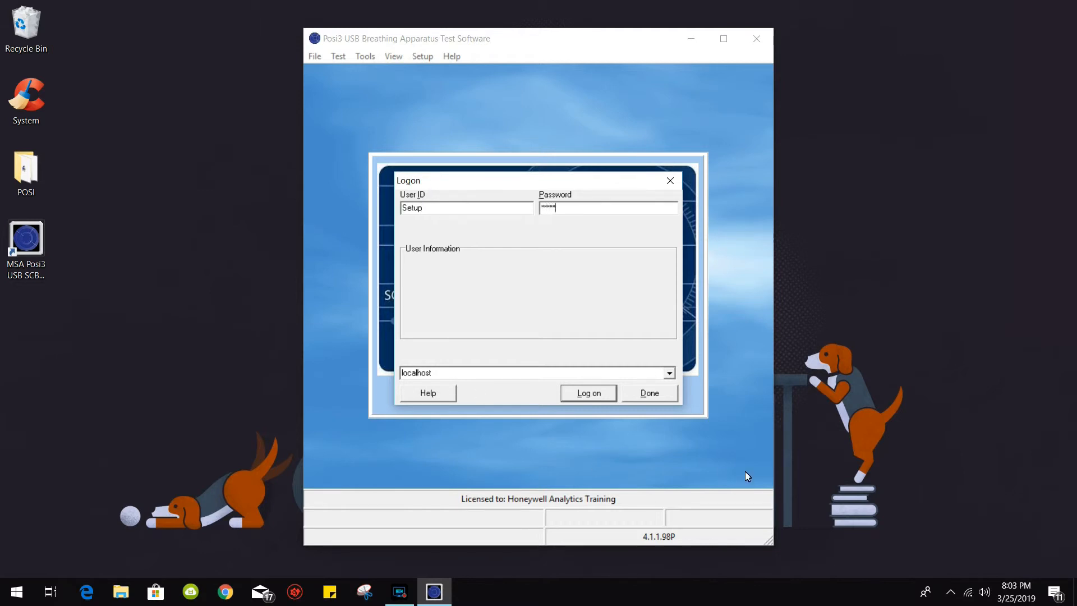
left_click(588, 392)
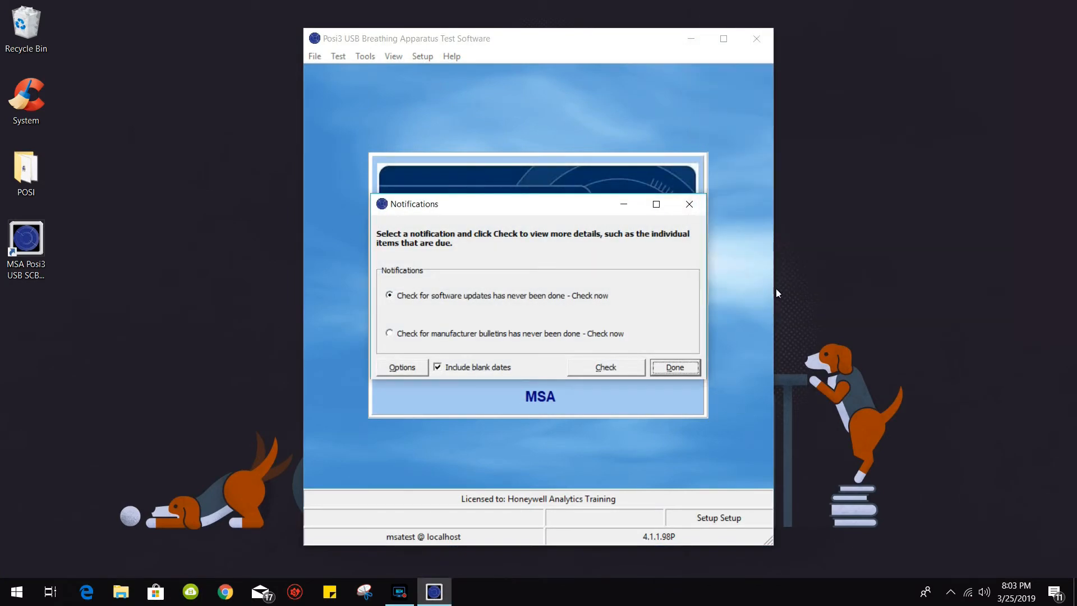
- Dismiss the Notifications and Posi3 USB Initialization dialogs to reach the main screen
left_click(673, 366)
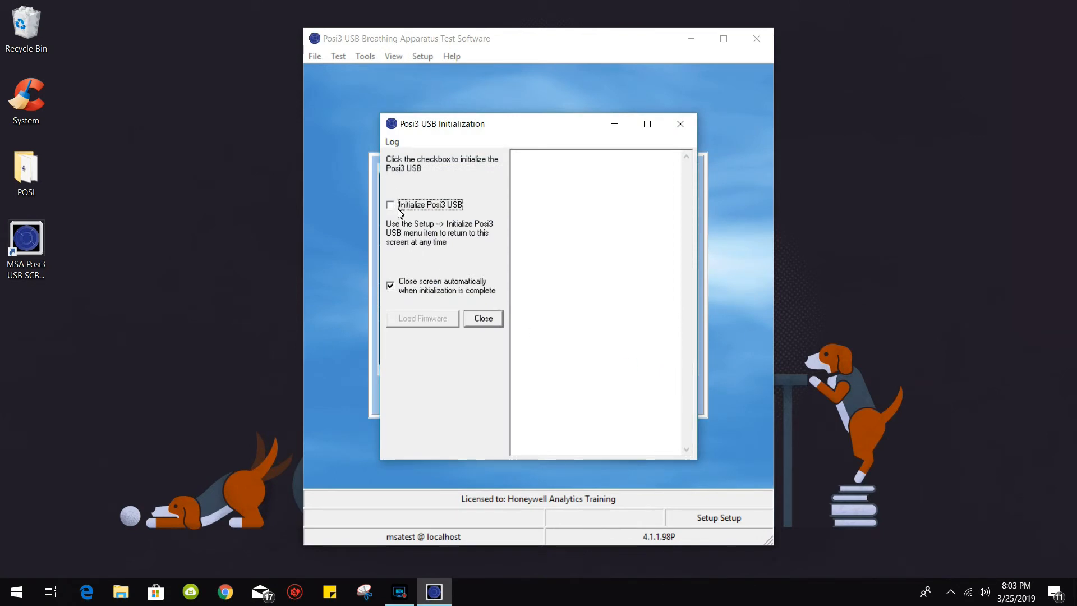
mouse_move(516, 290)
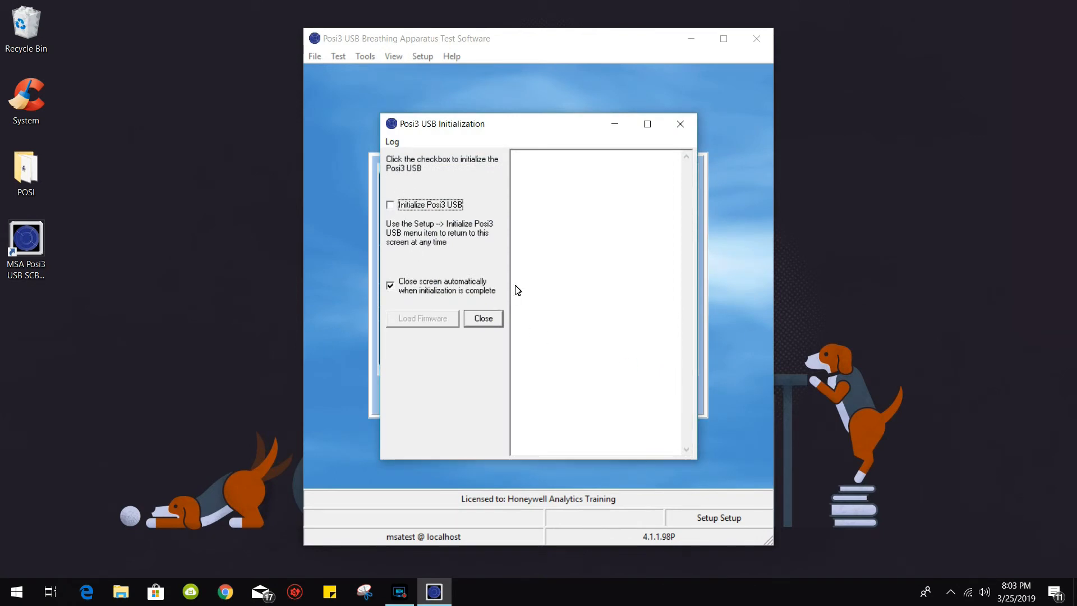
left_click(483, 318)
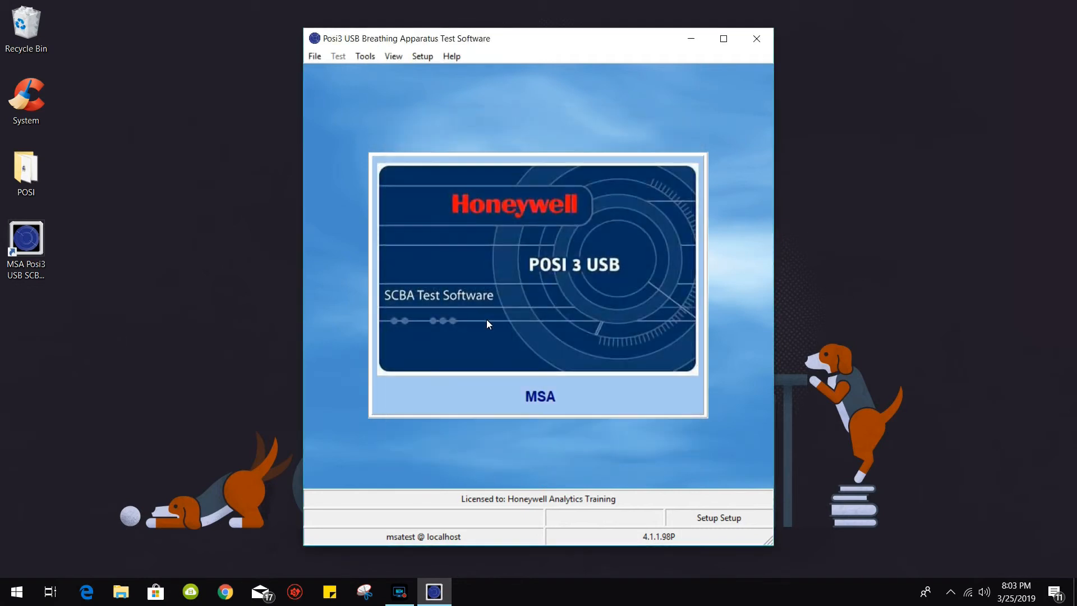
mouse_move(489, 314)
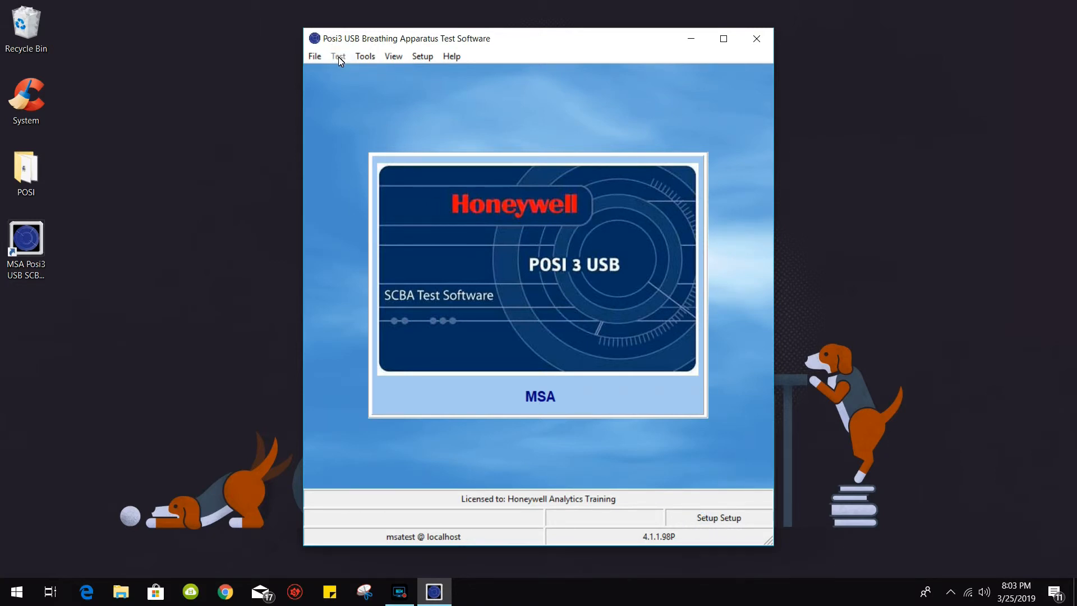
- Start a new user record in the User List with user ID John and a password
left_click(422, 55)
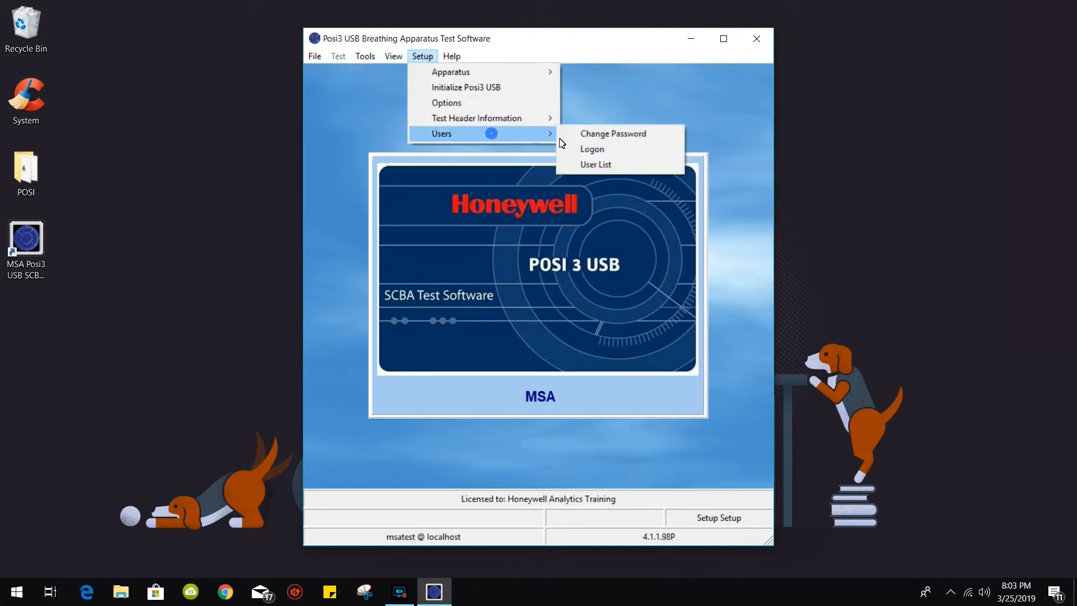
left_click(595, 165)
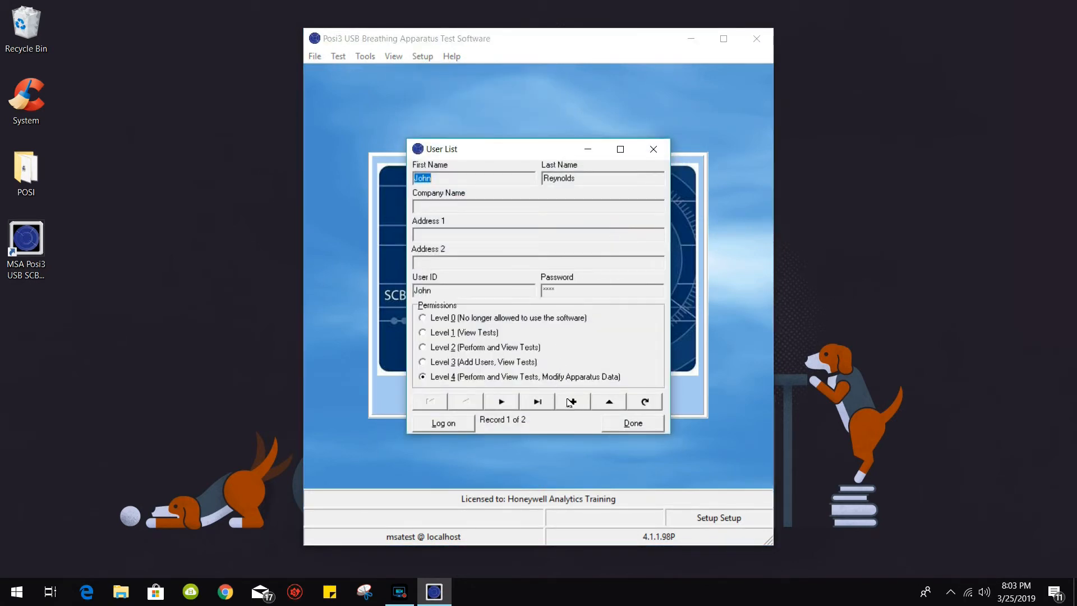
left_click(571, 401)
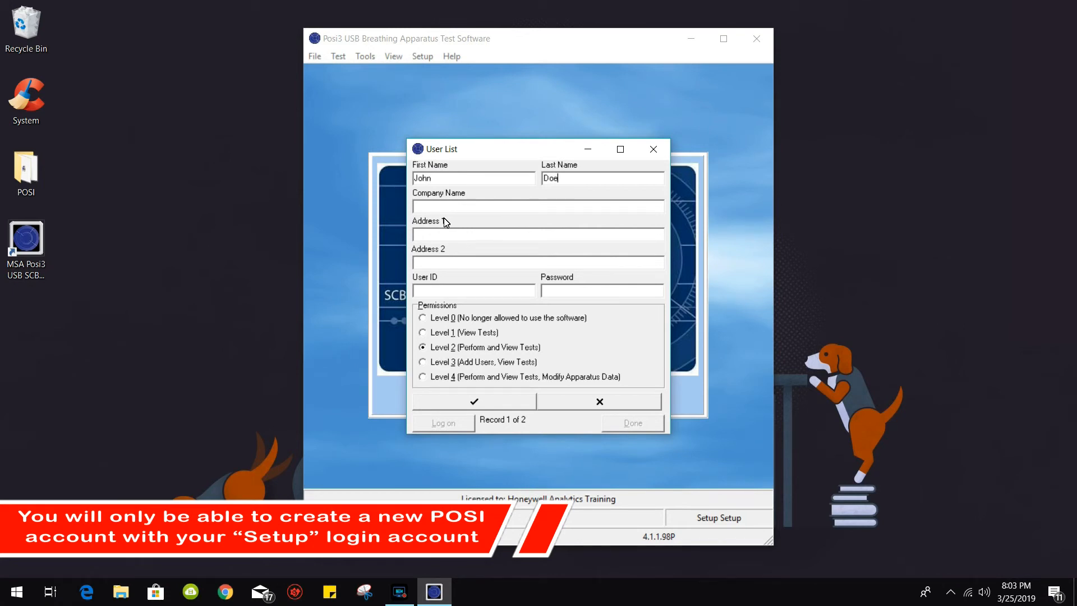
left_click(430, 292)
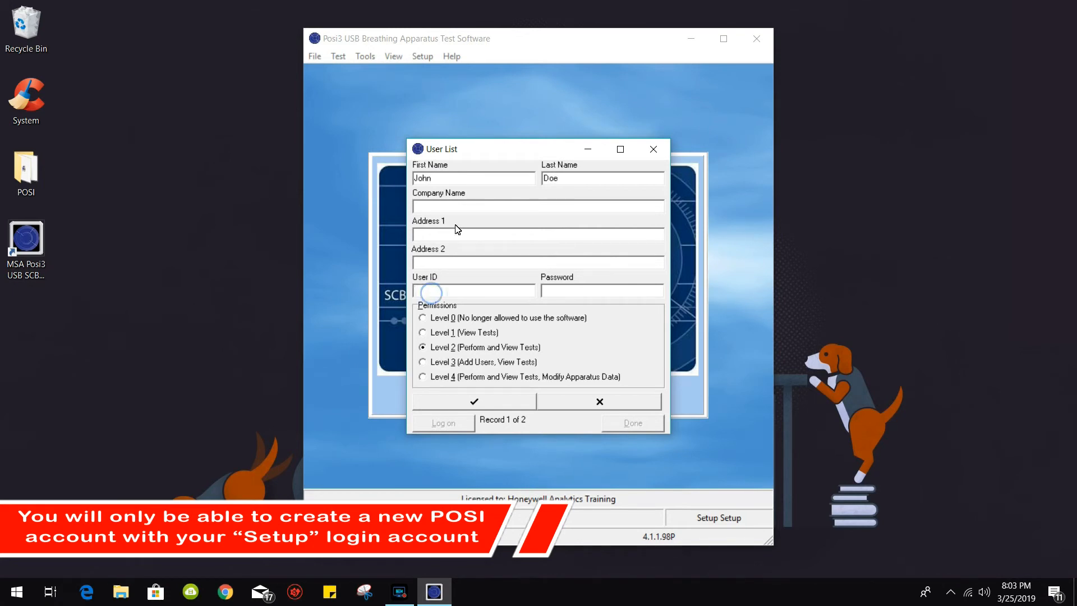
type("John")
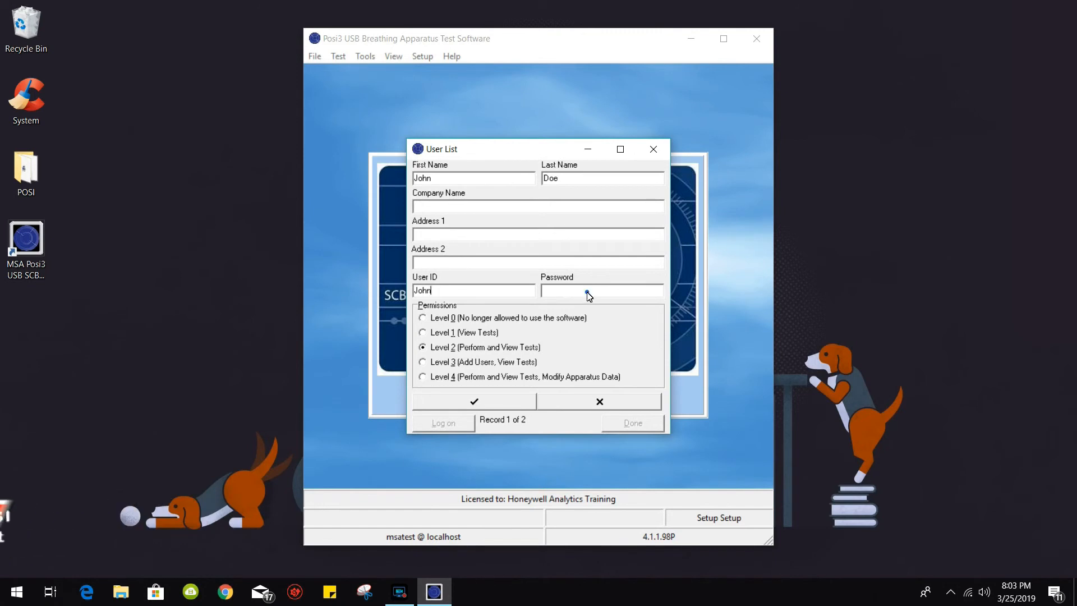
type("*")
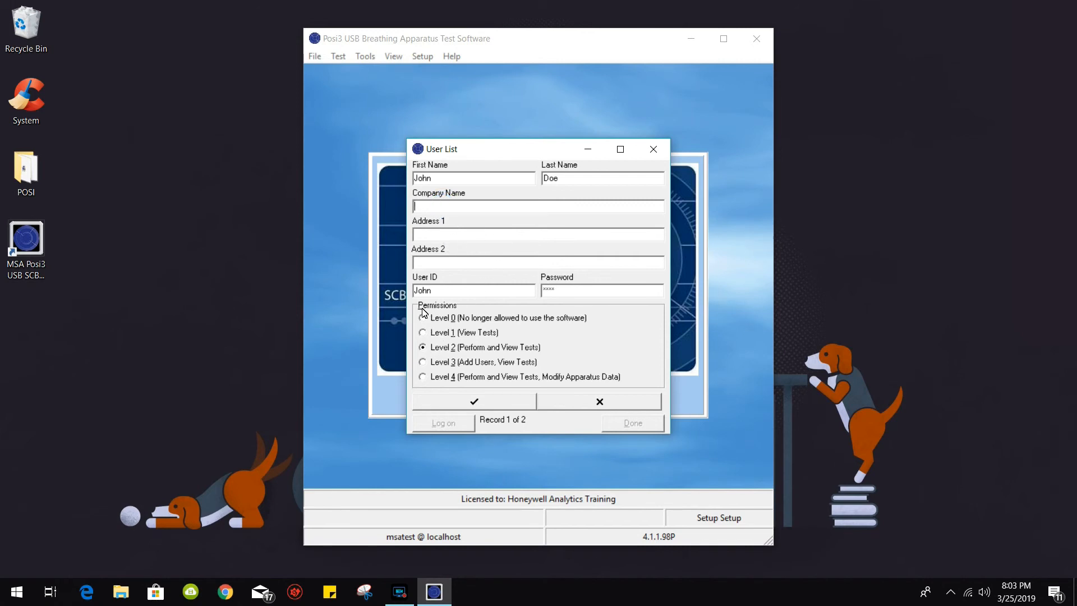
- Assign John Level 4 permissions, save the record and close the user list
left_click(423, 376)
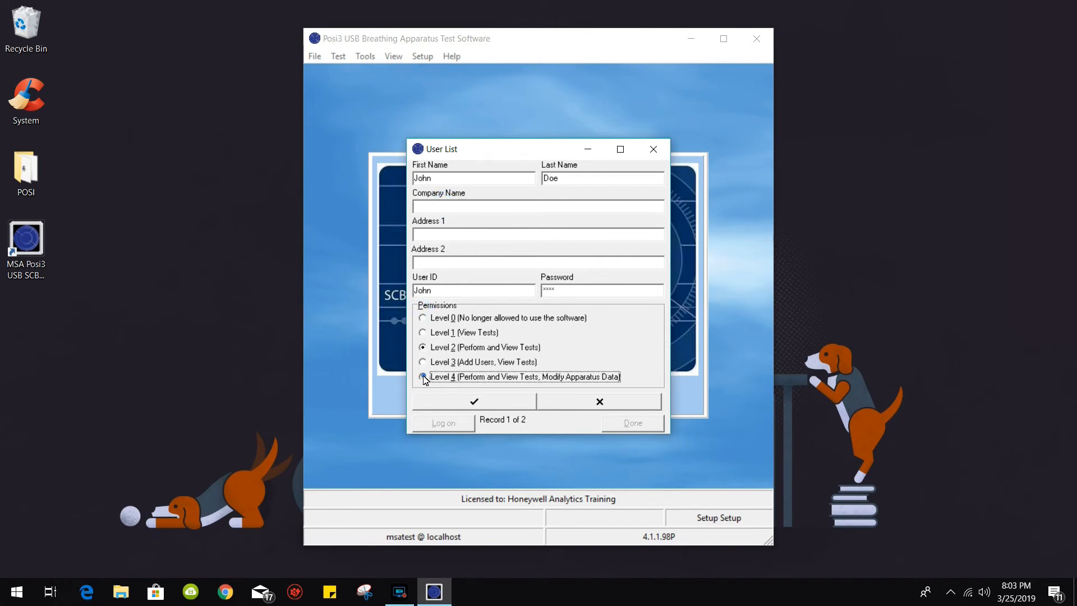
left_click(423, 376)
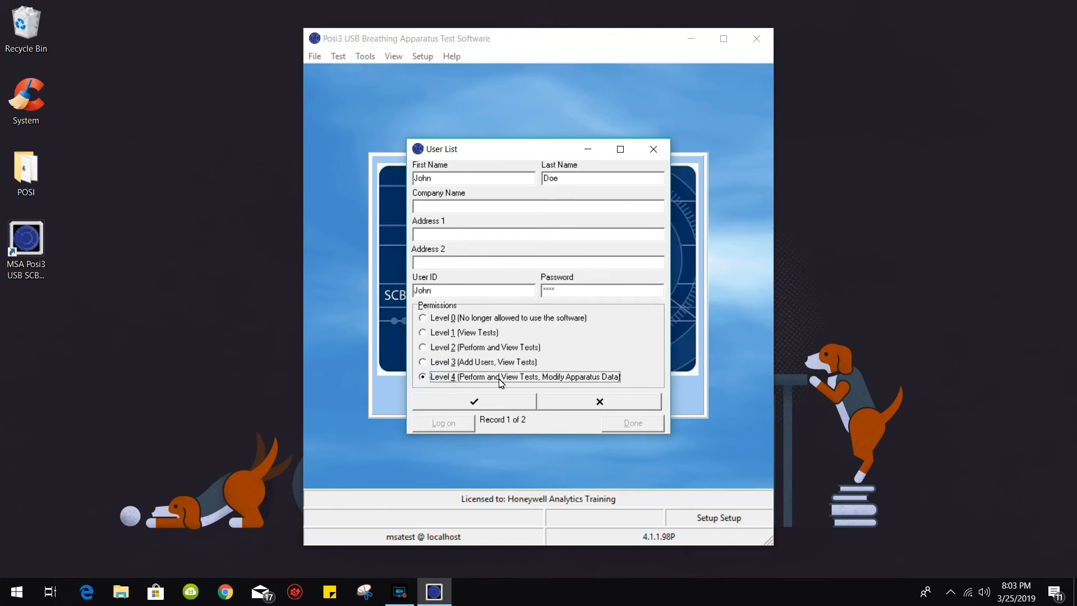
mouse_move(579, 279)
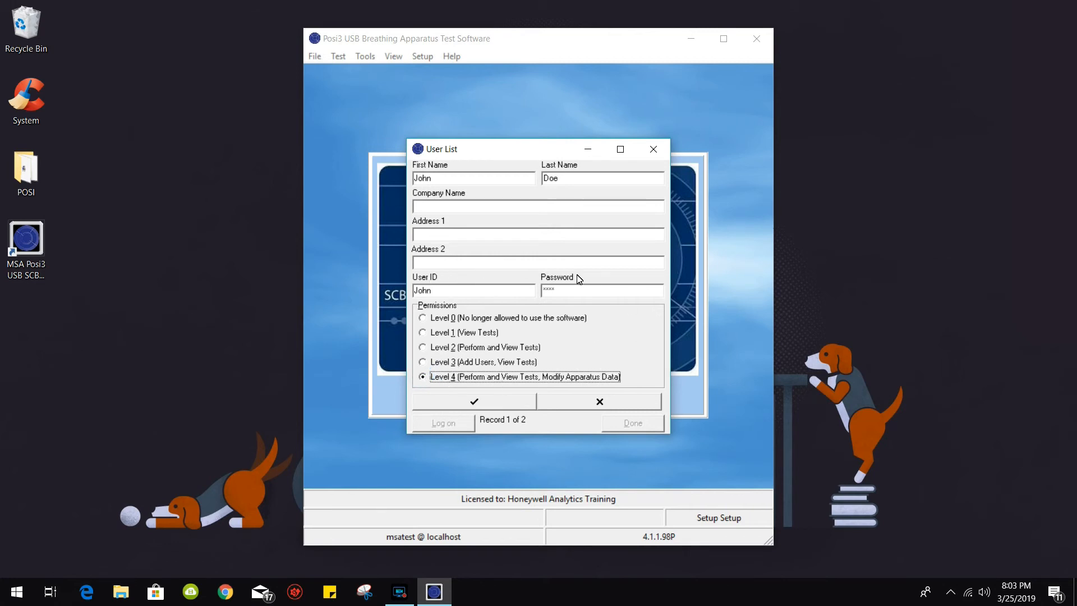
mouse_move(514, 383)
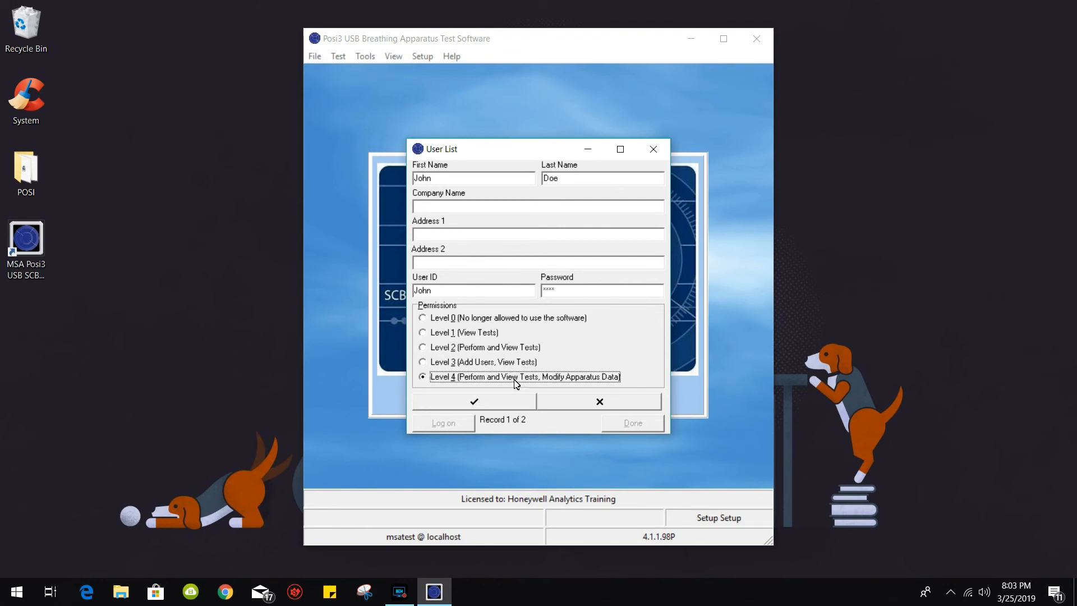
left_click(473, 400)
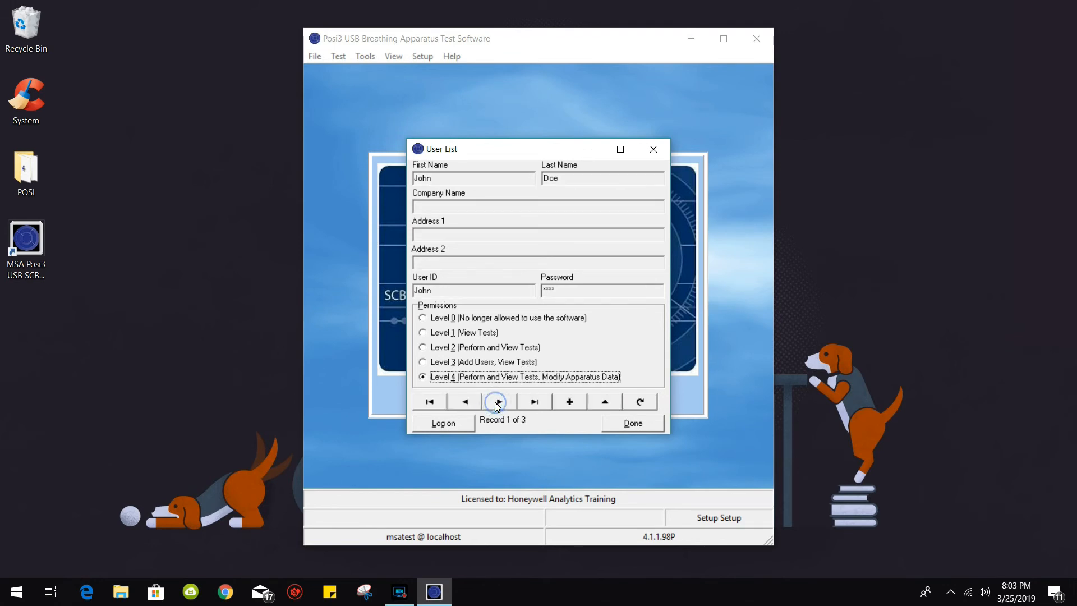
left_click(631, 422)
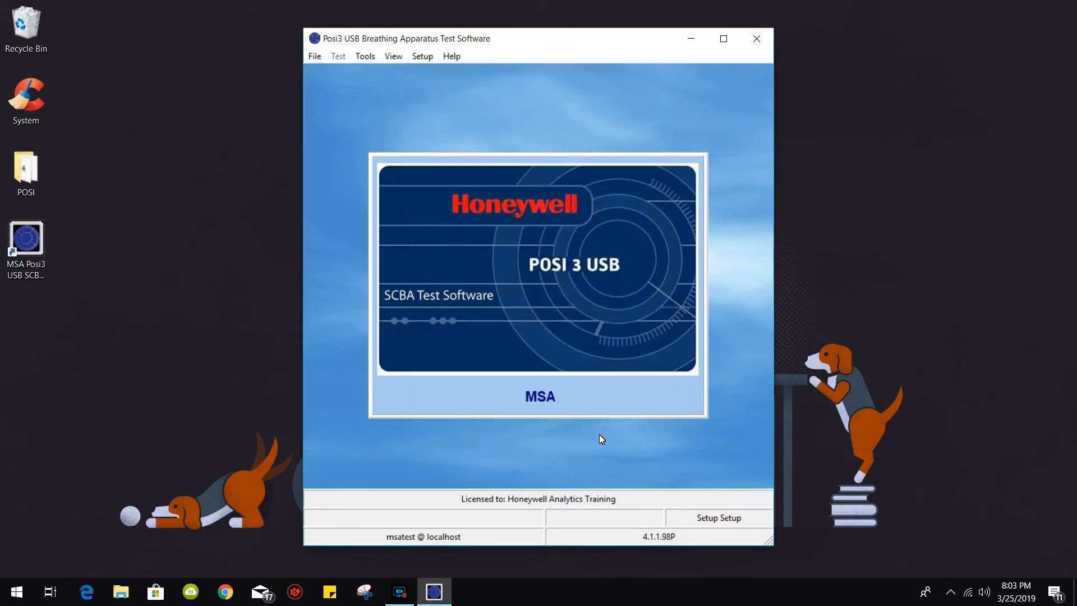
left_click(314, 55)
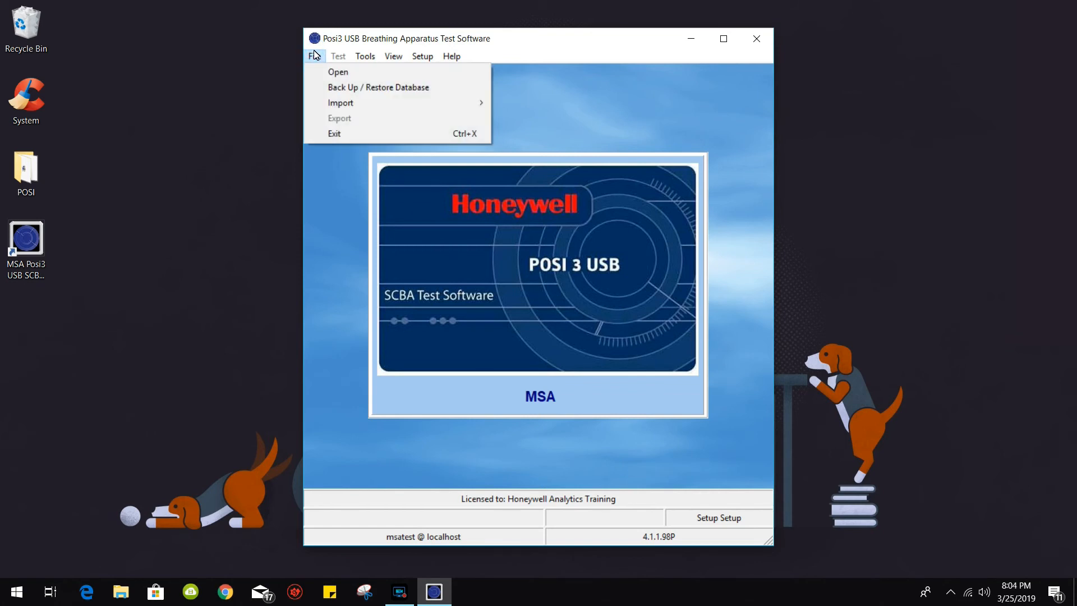
- Exit and relaunch Posi3 USB, then log on as John with his password
left_click(333, 133)
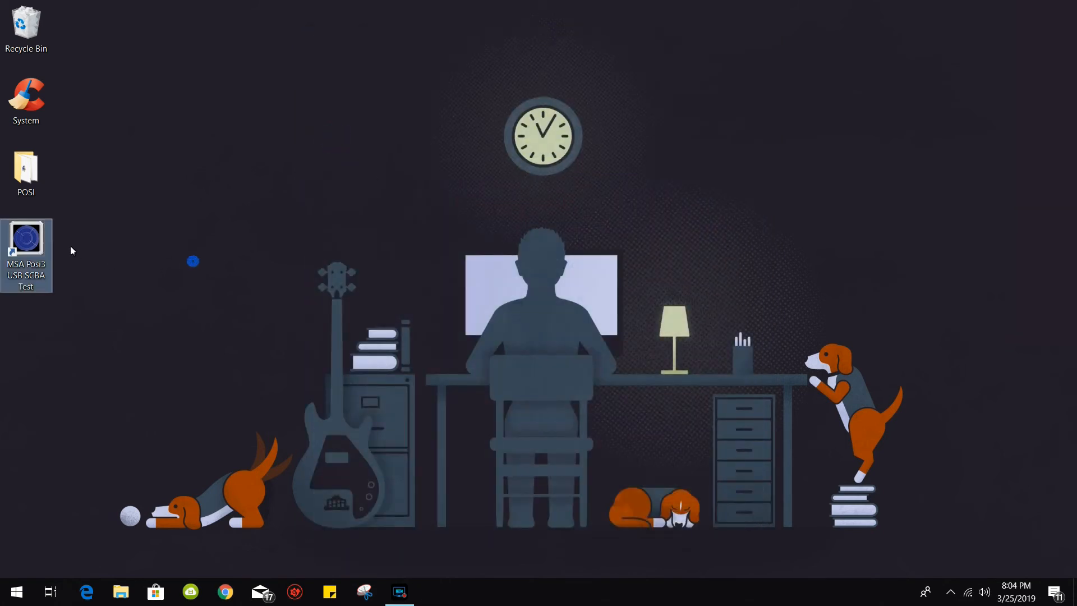
double_click(25, 254)
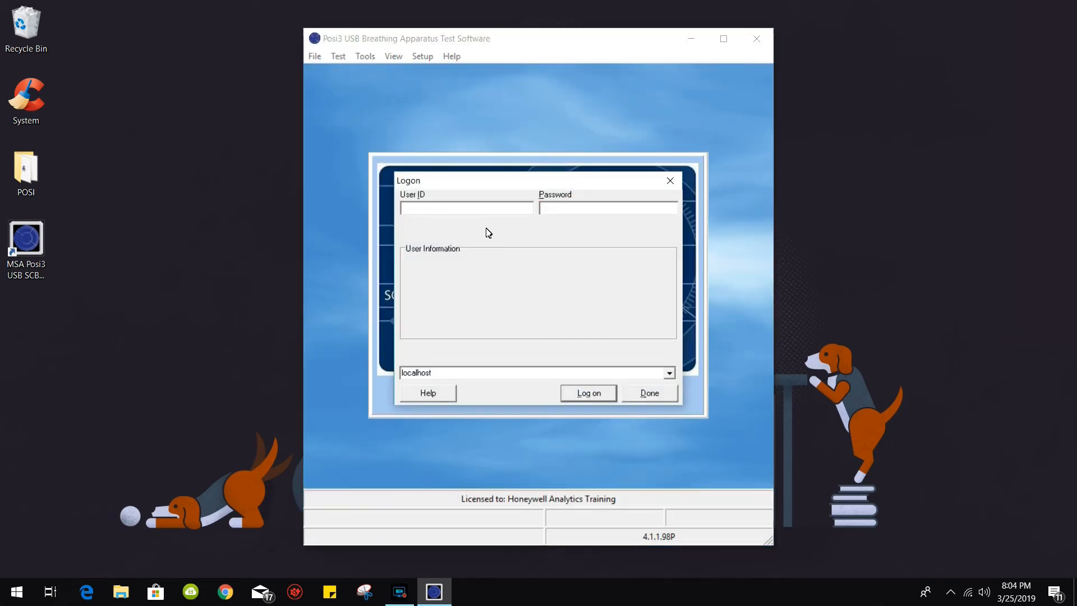
type("John")
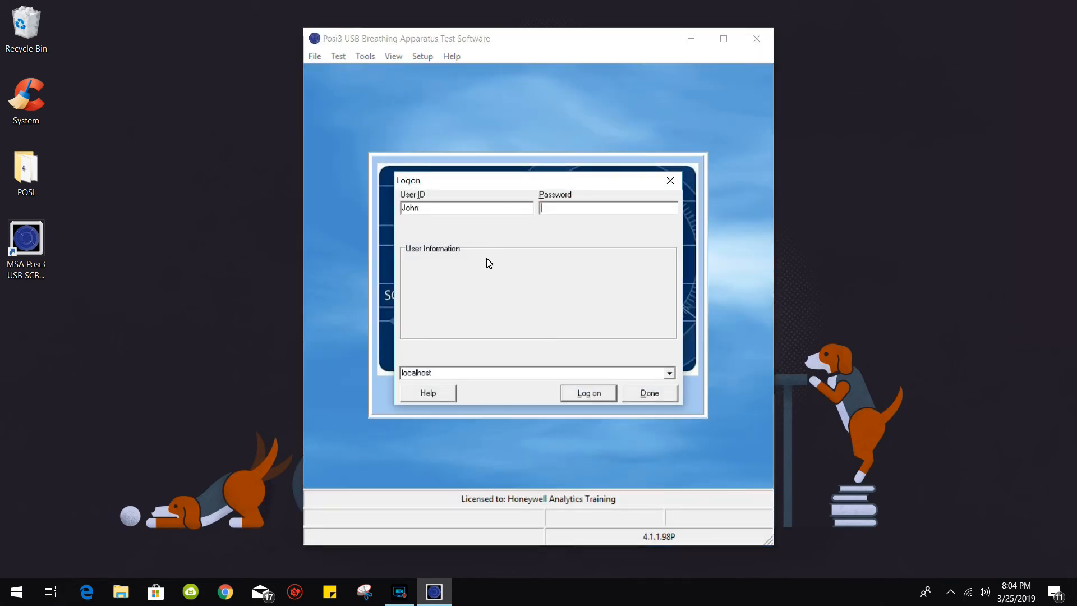
type("****")
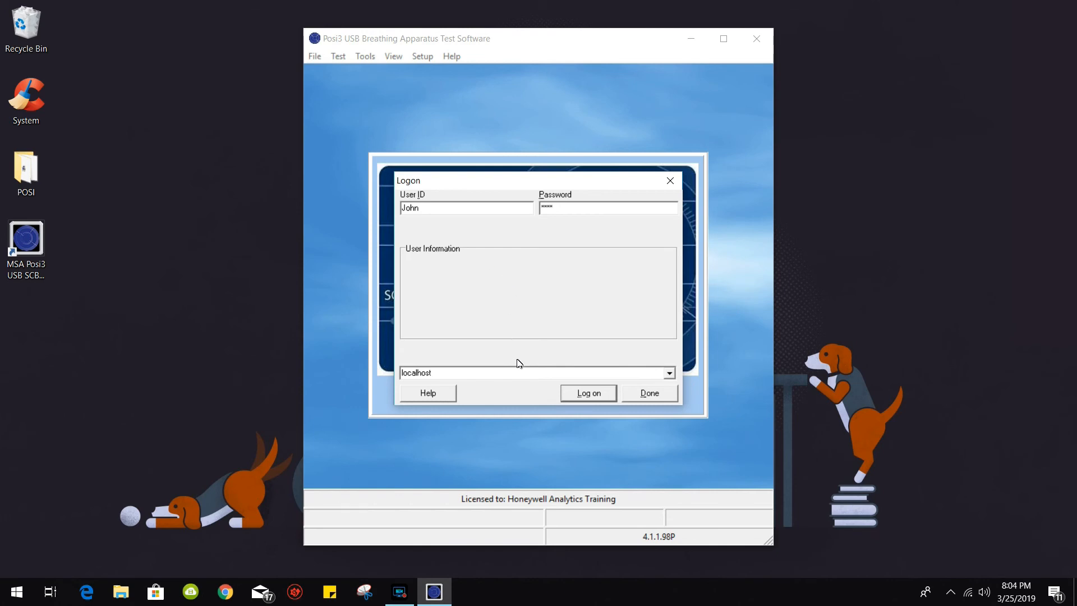
left_click(587, 392)
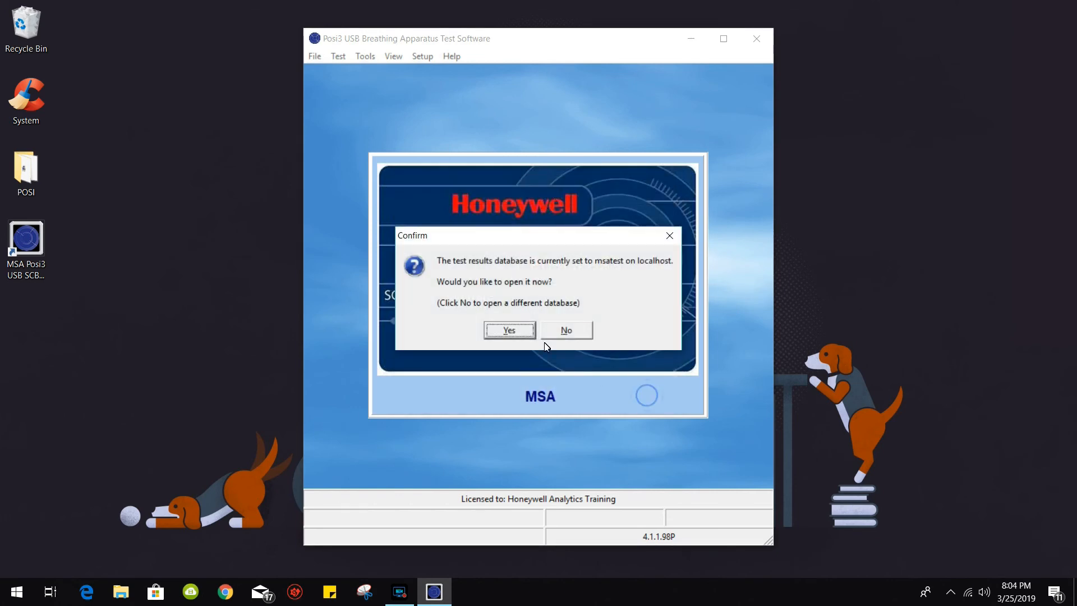
- Open the msatest database and dismiss the Notifications and Initialization windows
left_click(508, 330)
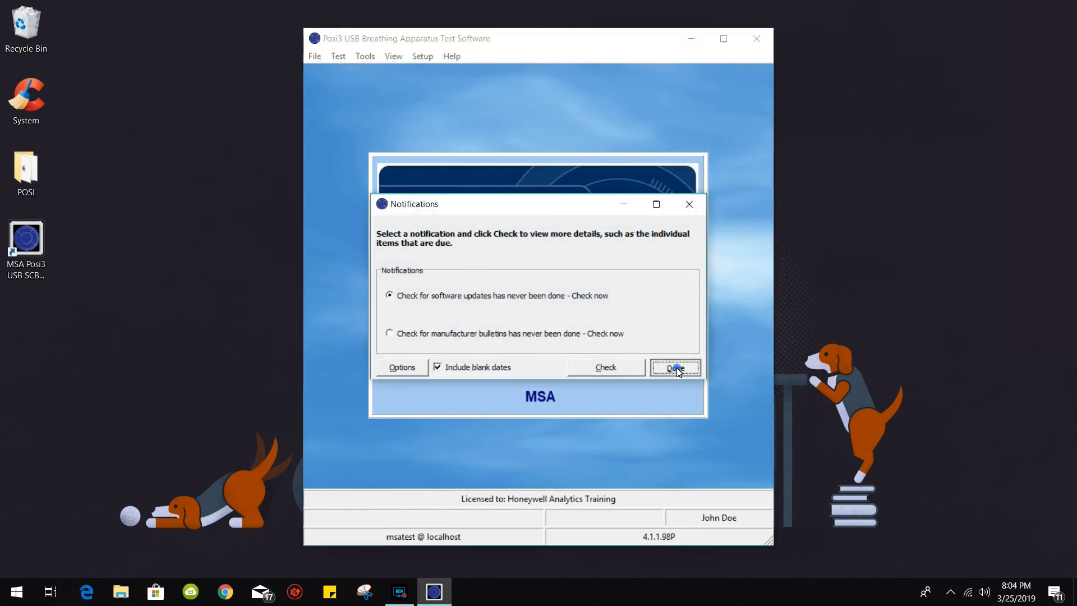
left_click(674, 367)
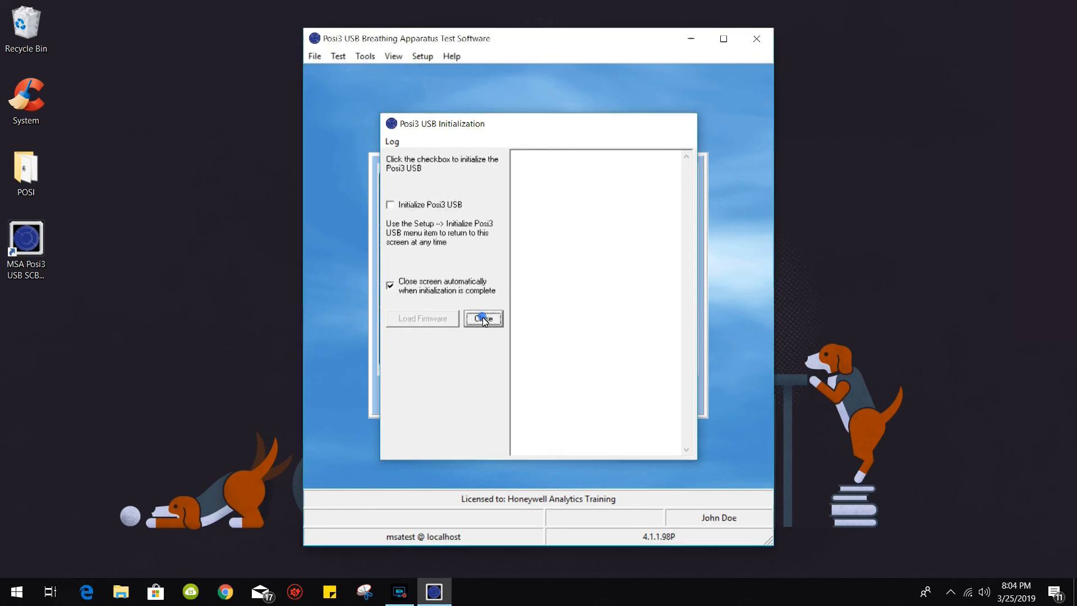
left_click(482, 318)
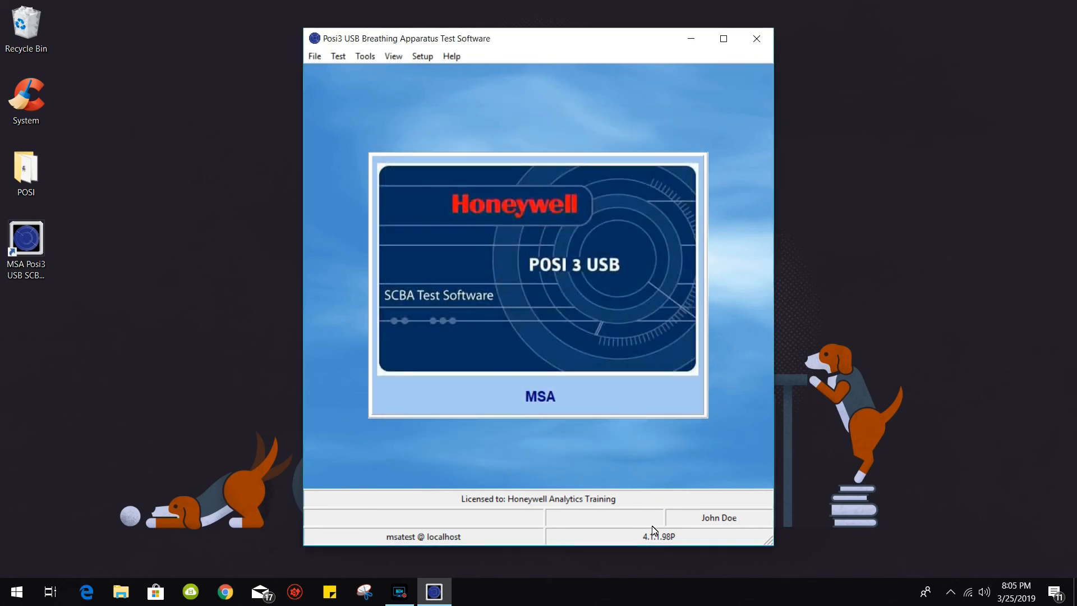